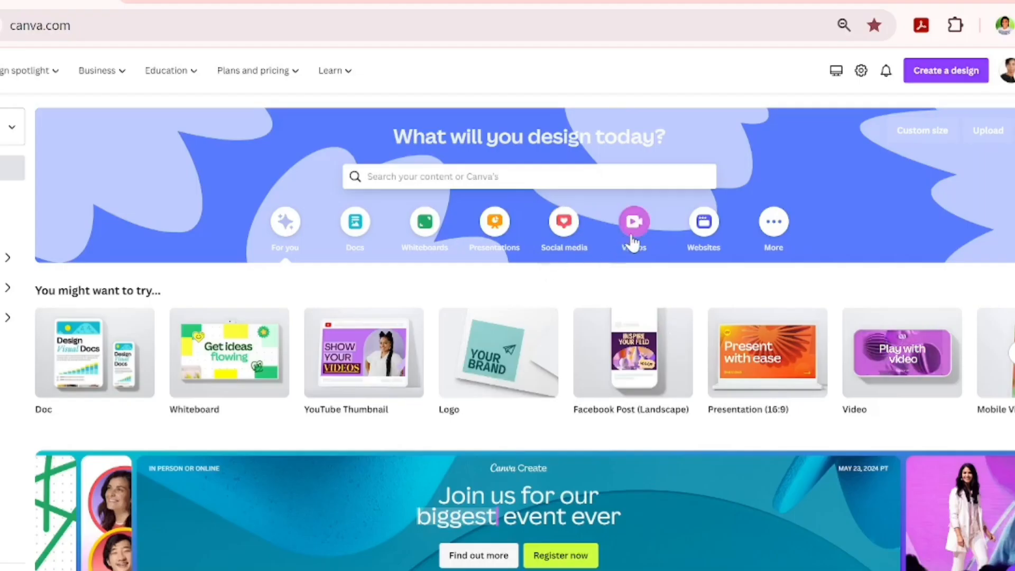
# Step: Create a blank video design and bring up Uploads for the motorcyclist clip
pyautogui.click(633, 229)
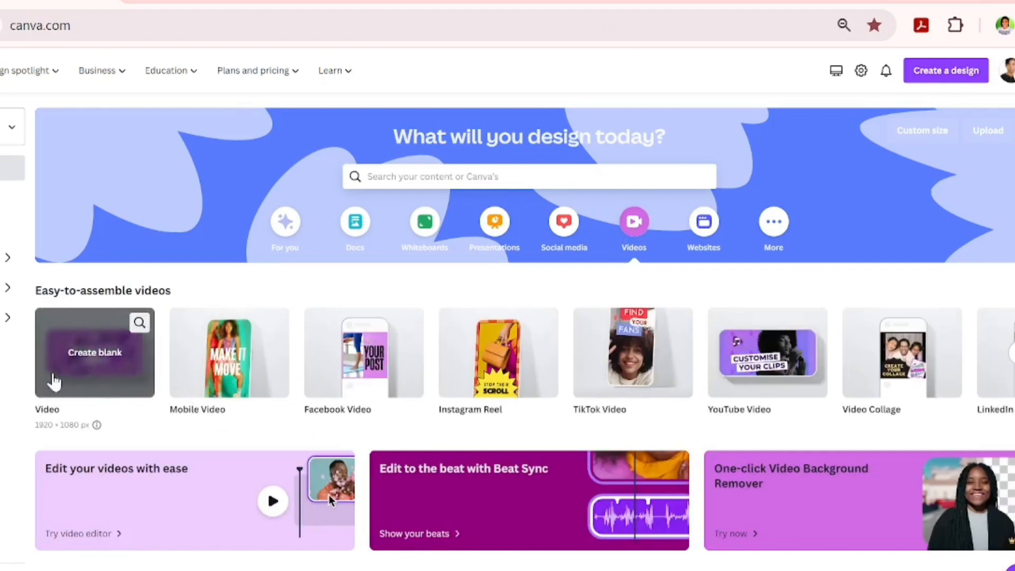
pyautogui.click(94, 352)
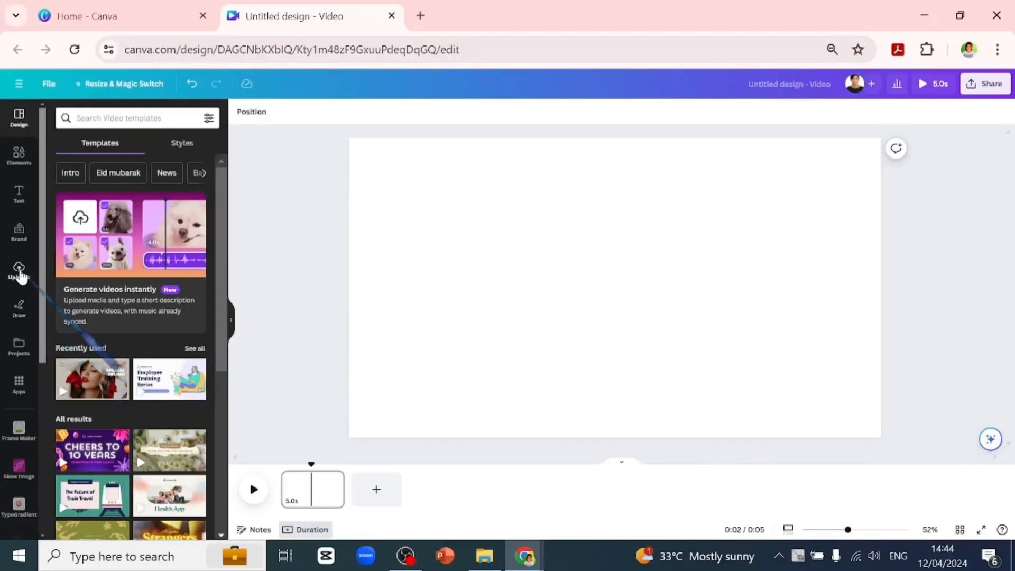
pyautogui.click(19, 269)
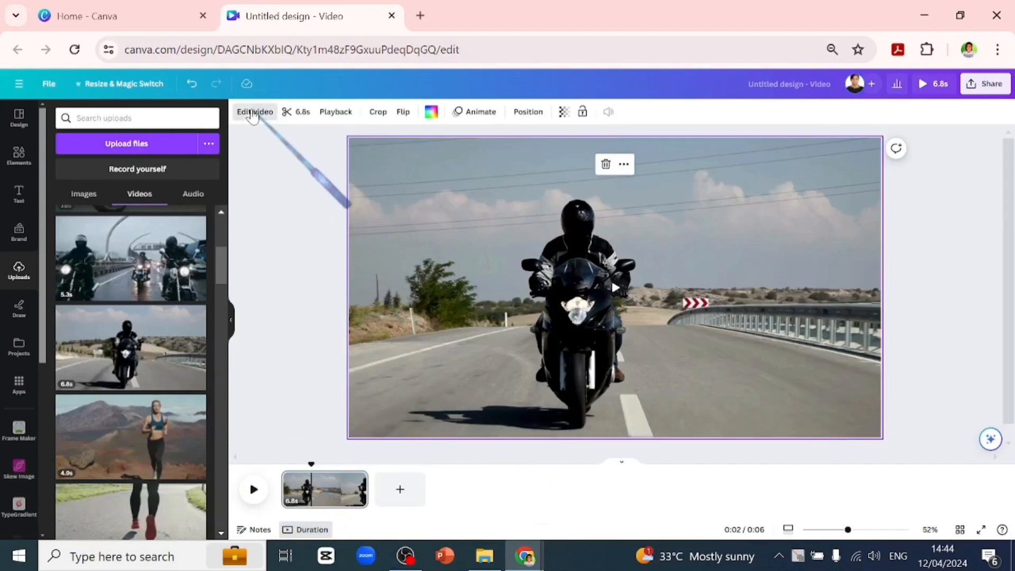
# Step: Adjust the rider clip's warmth, settling on a cooler, bluer tone
pyautogui.click(253, 111)
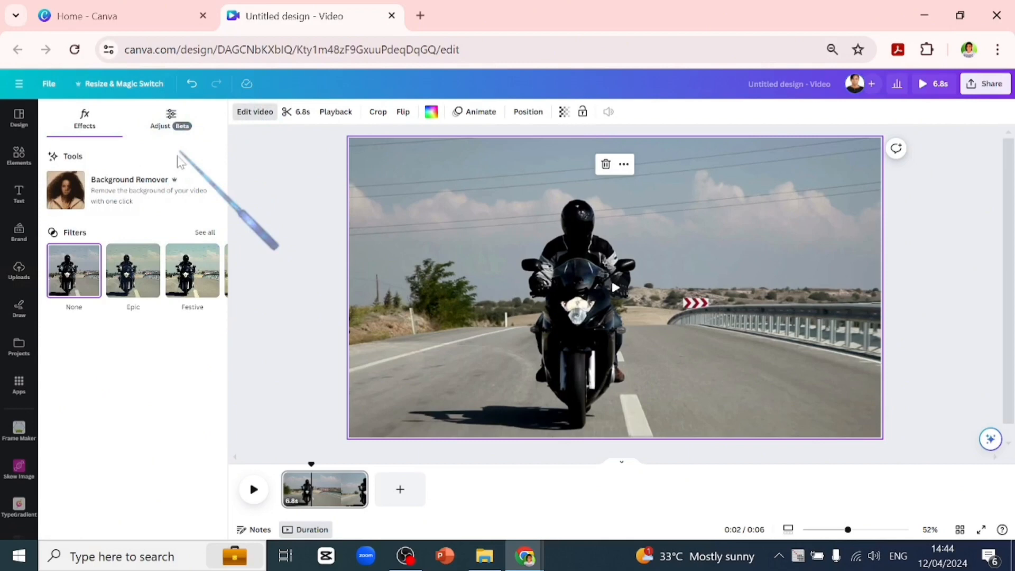
pyautogui.click(170, 120)
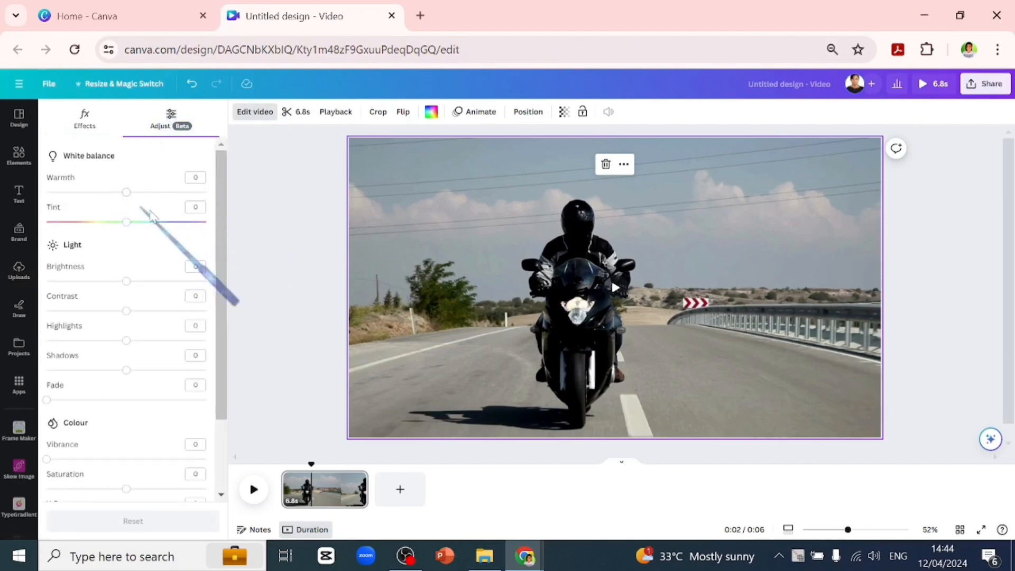
pyautogui.moveTo(126, 192); pyautogui.dragTo(146, 193)
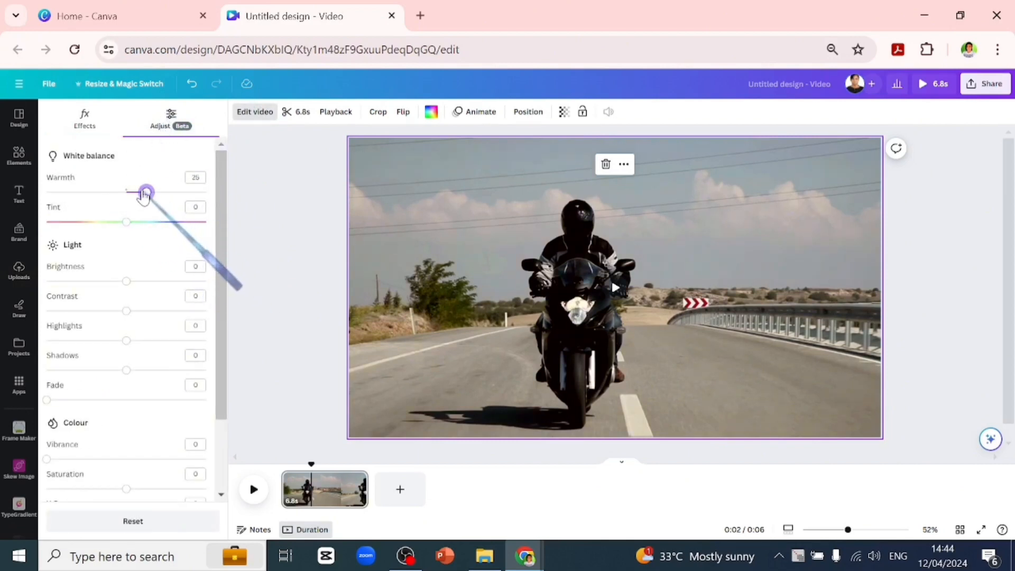
pyautogui.moveTo(145, 192); pyautogui.dragTo(137, 193)
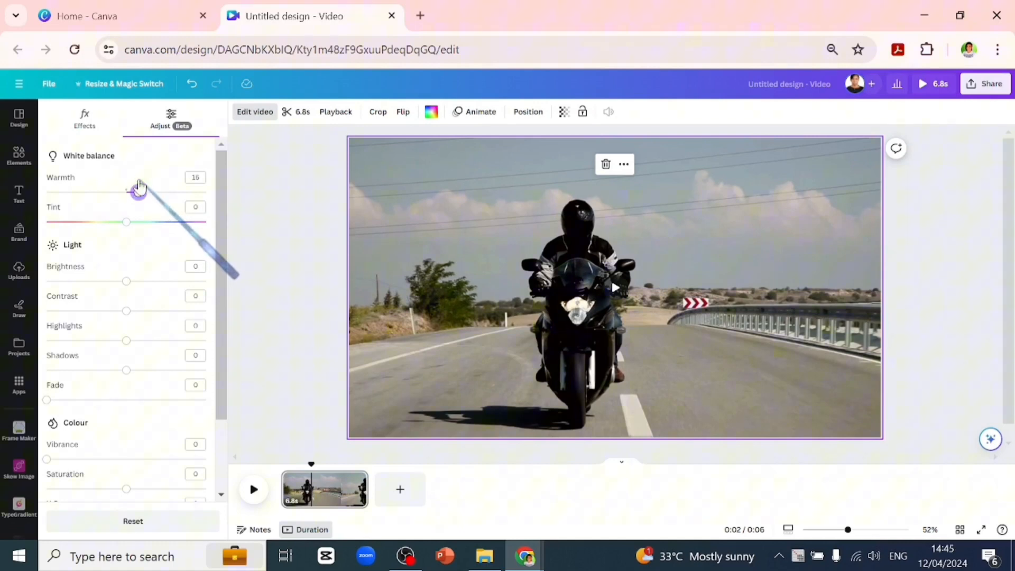
pyautogui.moveTo(141, 188); pyautogui.dragTo(136, 192)
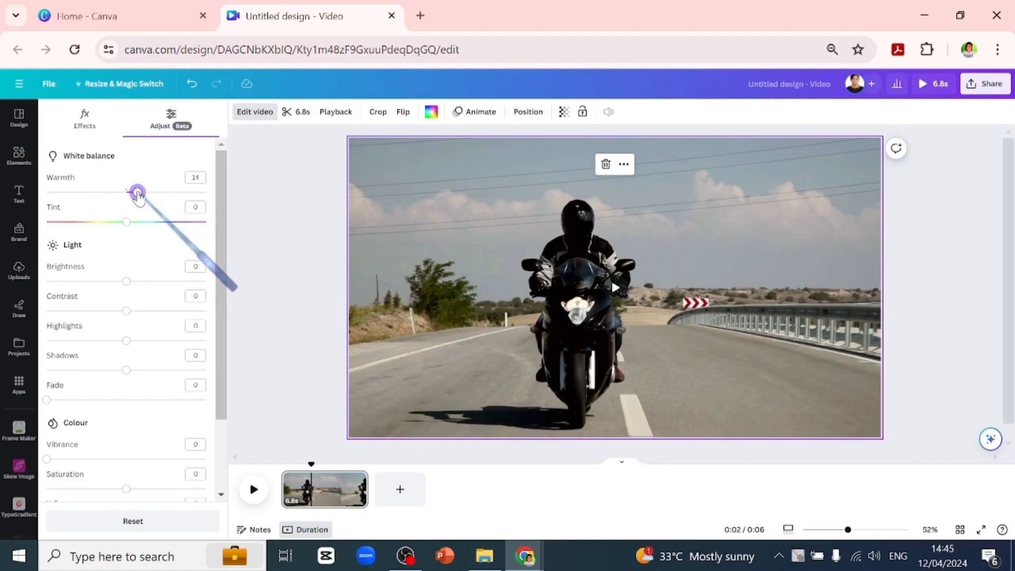
pyautogui.scroll(-3)
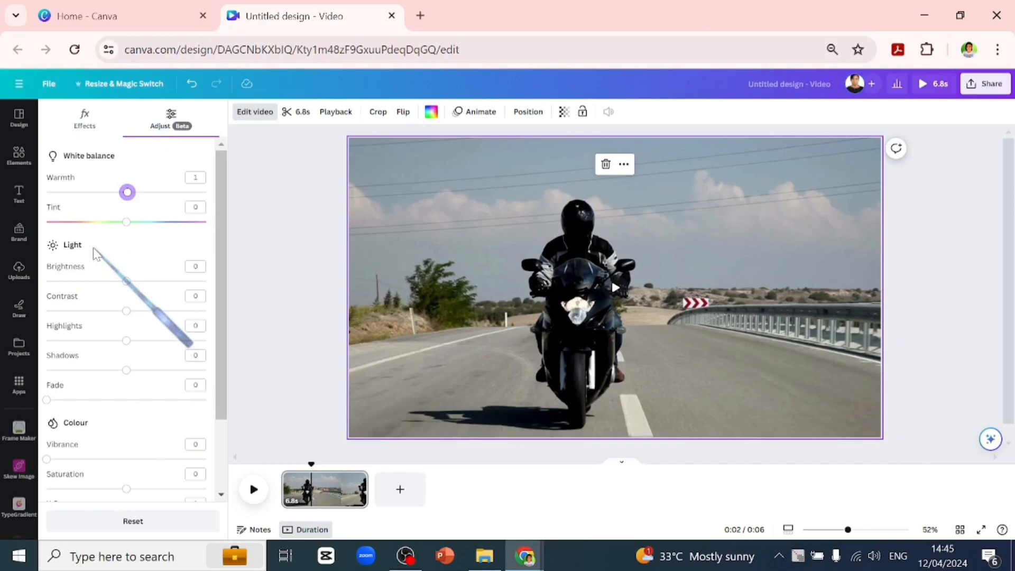
pyautogui.moveTo(107, 220)
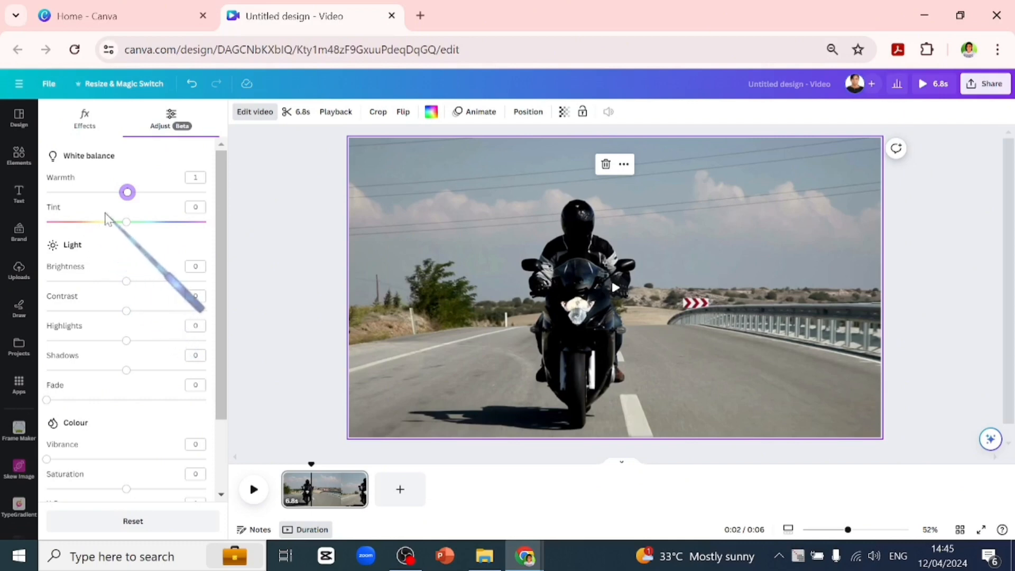
pyautogui.moveTo(128, 192); pyautogui.dragTo(103, 193)
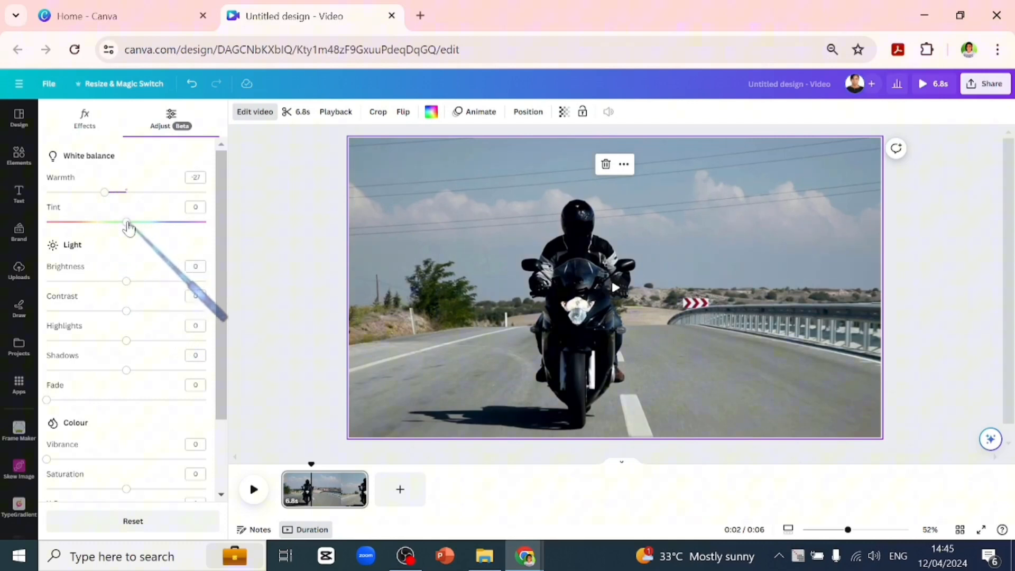
# Step: Lower the clip's light levels, lift its shadows and boost its vibrance
pyautogui.moveTo(126, 281); pyautogui.dragTo(108, 281)
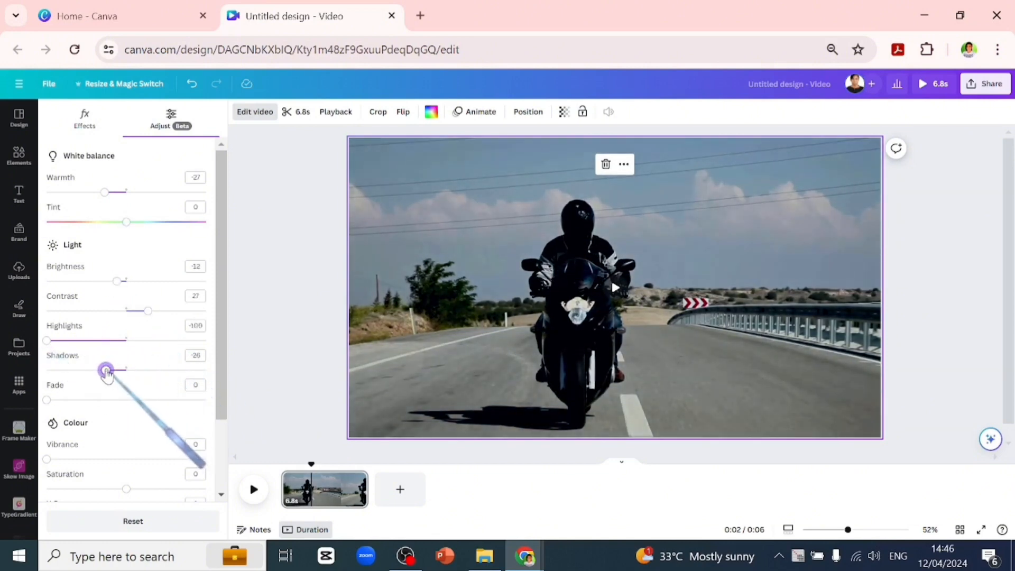
pyautogui.moveTo(106, 369); pyautogui.dragTo(181, 370)
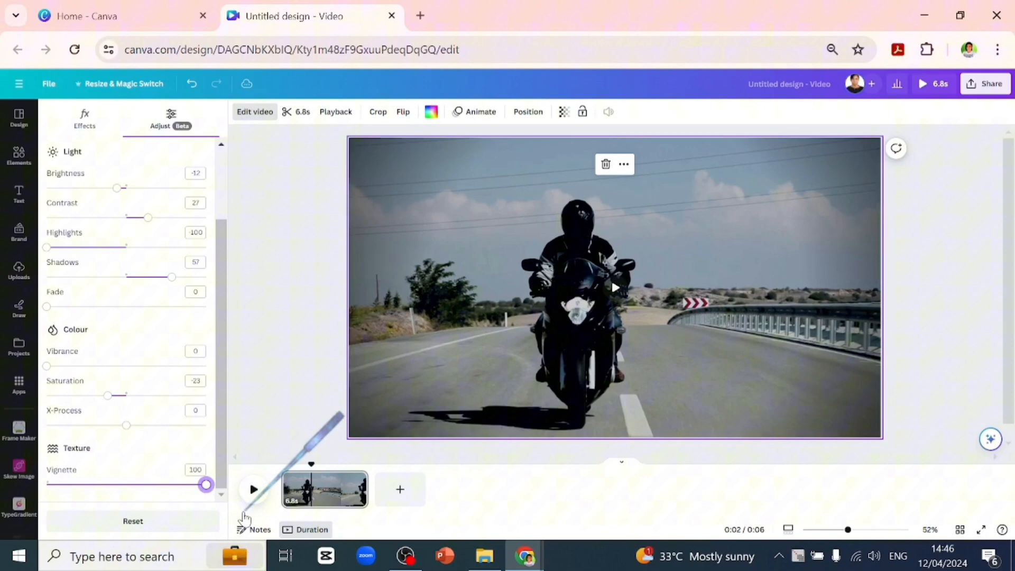
pyautogui.moveTo(46, 366); pyautogui.dragTo(91, 365)
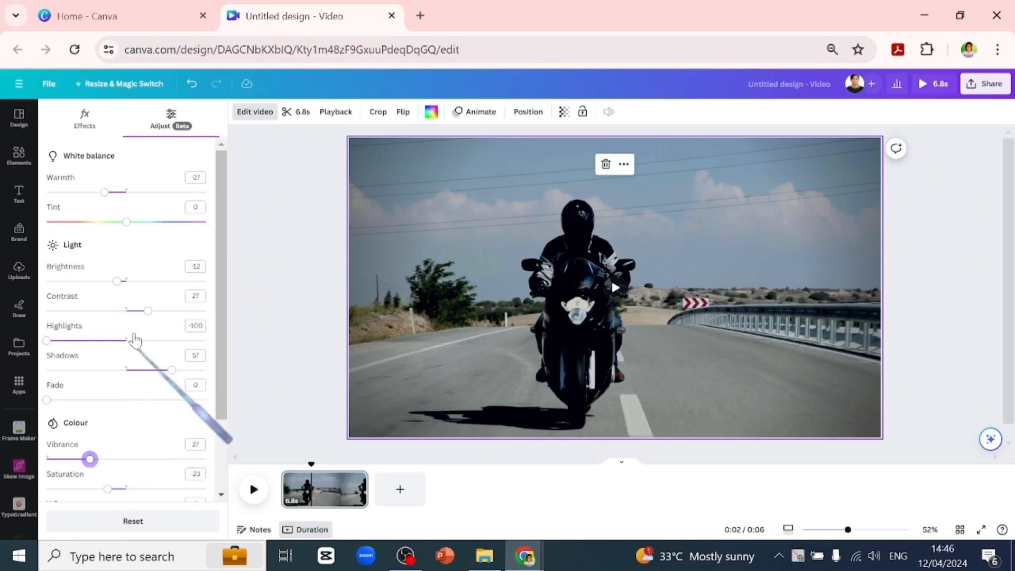
pyautogui.moveTo(141, 272)
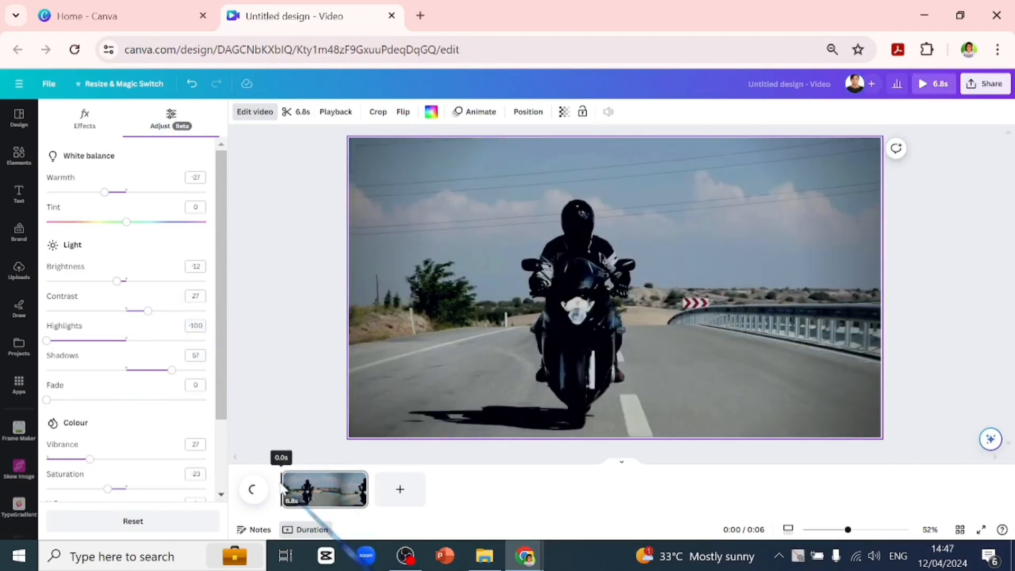
# Step: Preview the graded clip and add a new page after it for the next clip
pyautogui.click(336, 504)
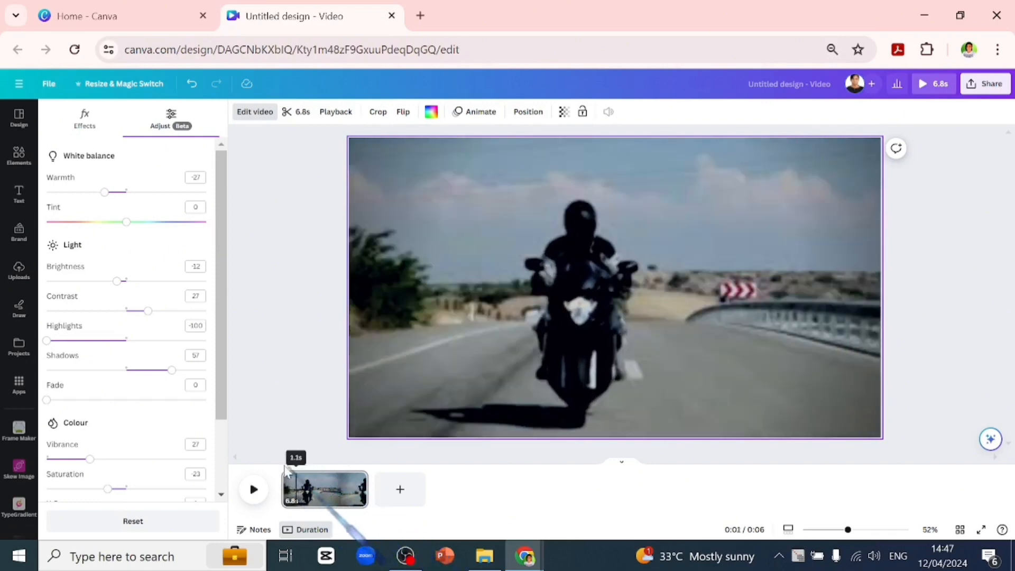
pyautogui.click(356, 481)
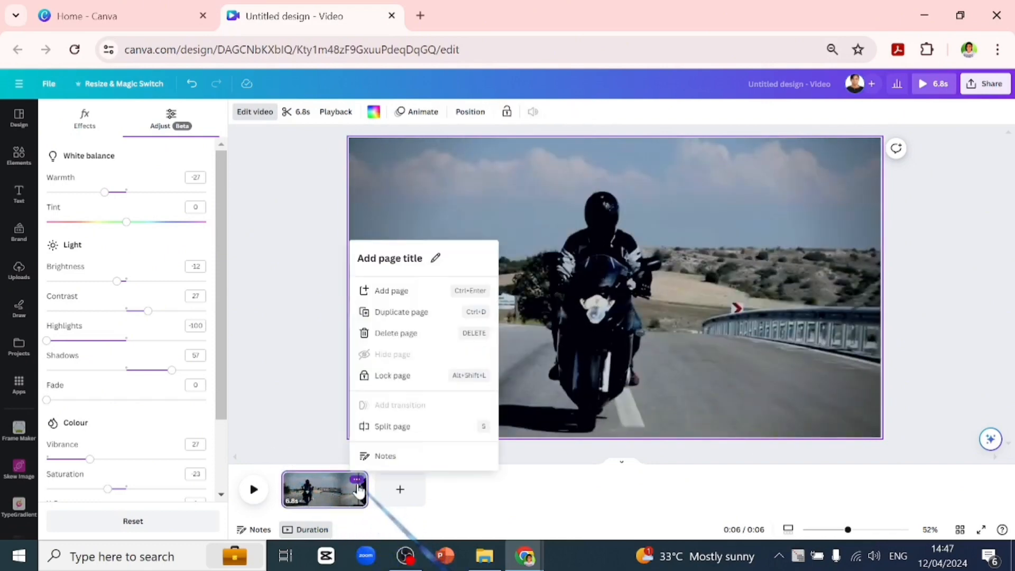
pyautogui.click(400, 311)
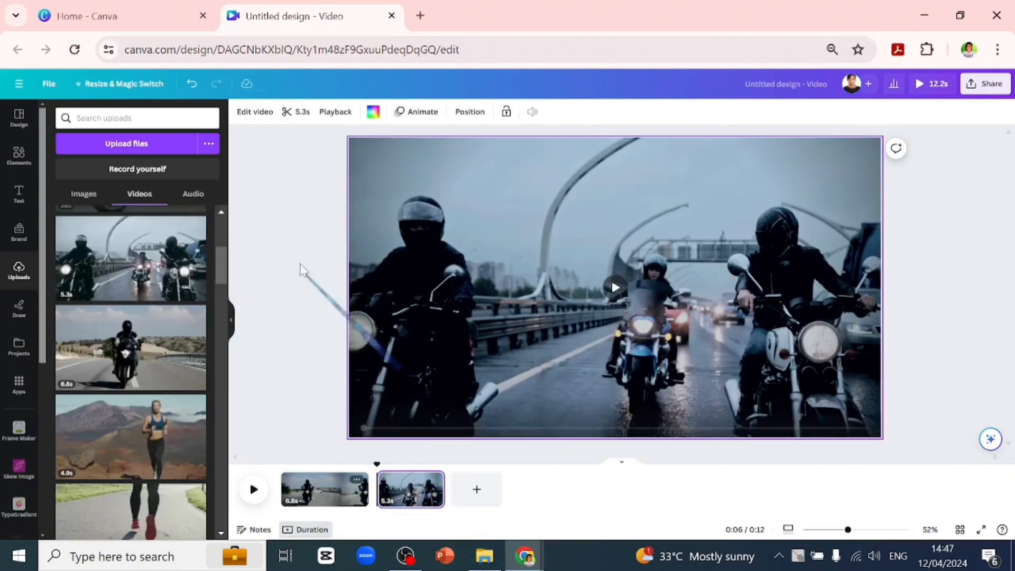
pyautogui.moveTo(524, 136)
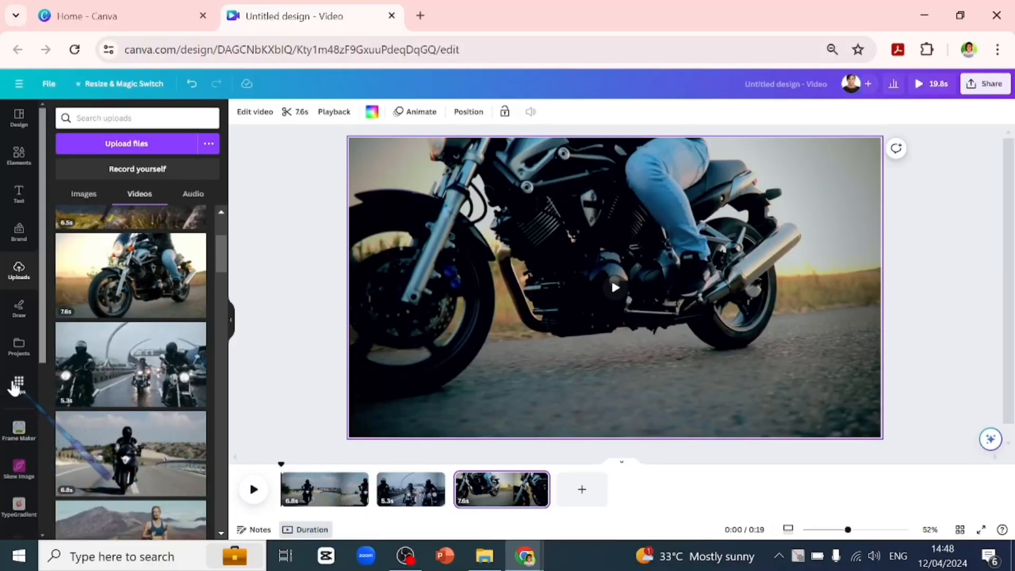
# Step: In Frame Maker, set the grid to 9 columns and shape a trapezoid frame
pyautogui.click(19, 381)
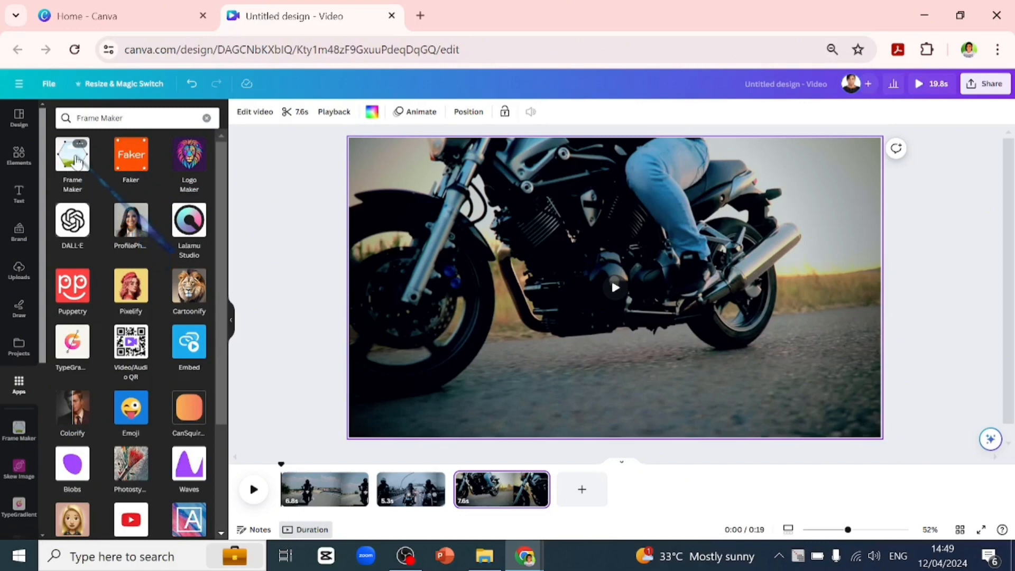
pyautogui.click(72, 159)
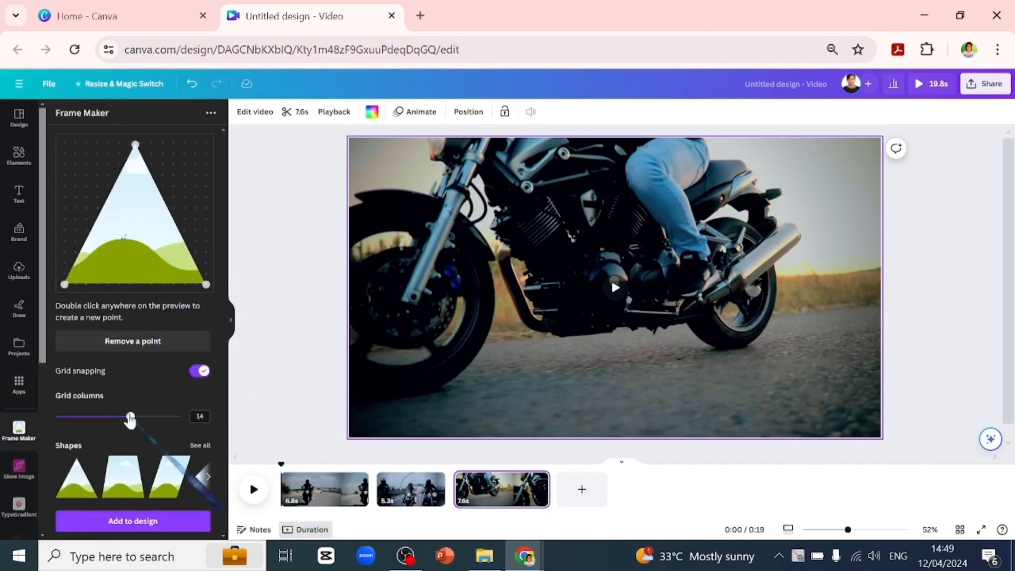
pyautogui.moveTo(129, 416); pyautogui.dragTo(87, 417)
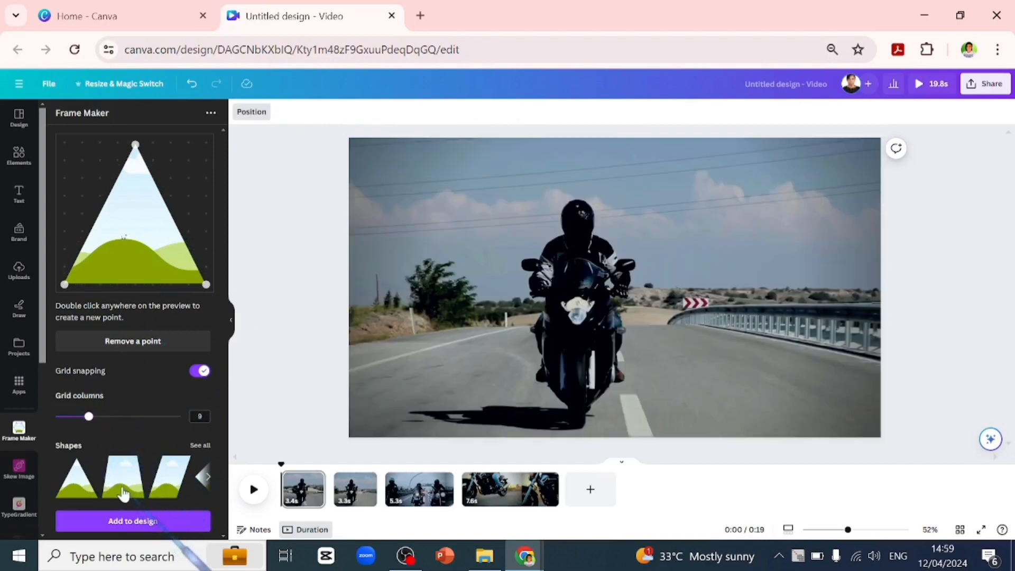
pyautogui.moveTo(134, 142); pyautogui.dragTo(82, 140)
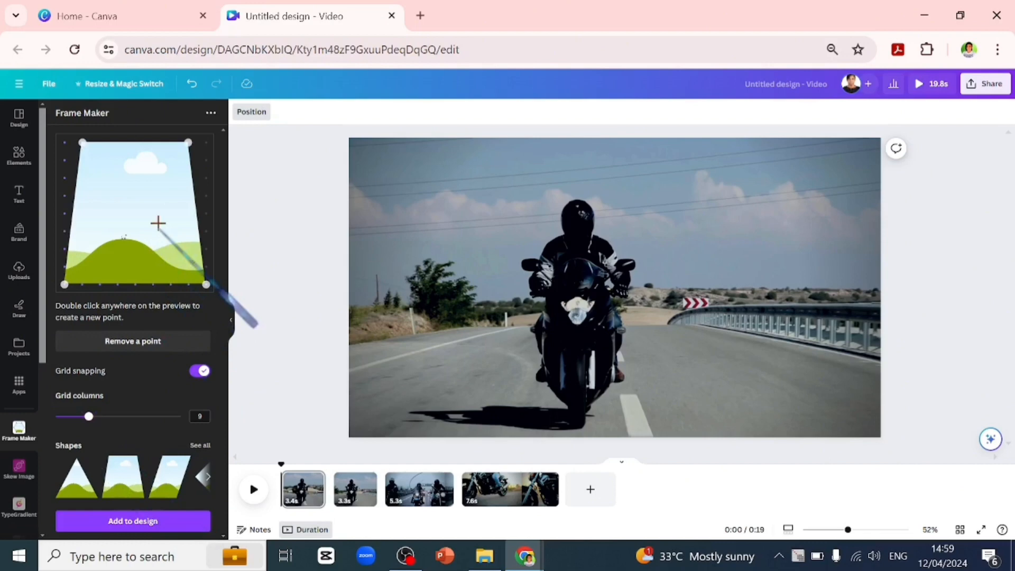
# Step: Split the first clip into two pages and add the trapezoid frame to page one
pyautogui.click(508, 489)
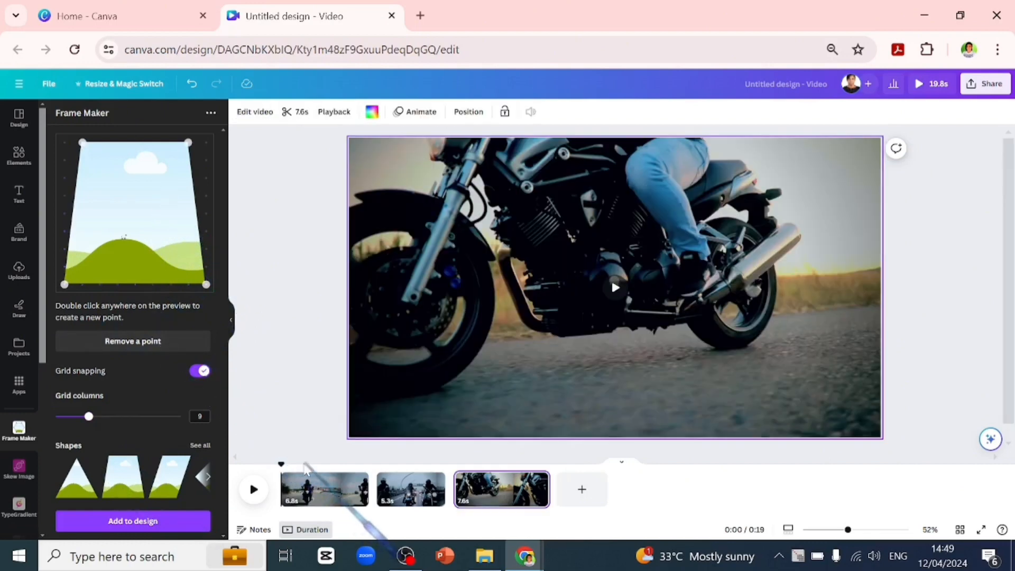
pyautogui.click(325, 488)
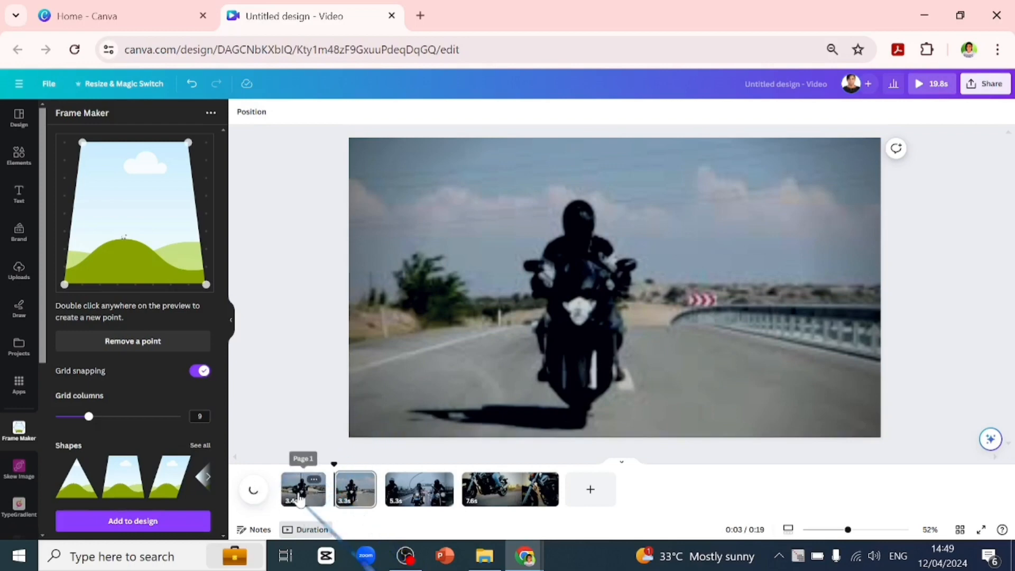
pyautogui.click(303, 490)
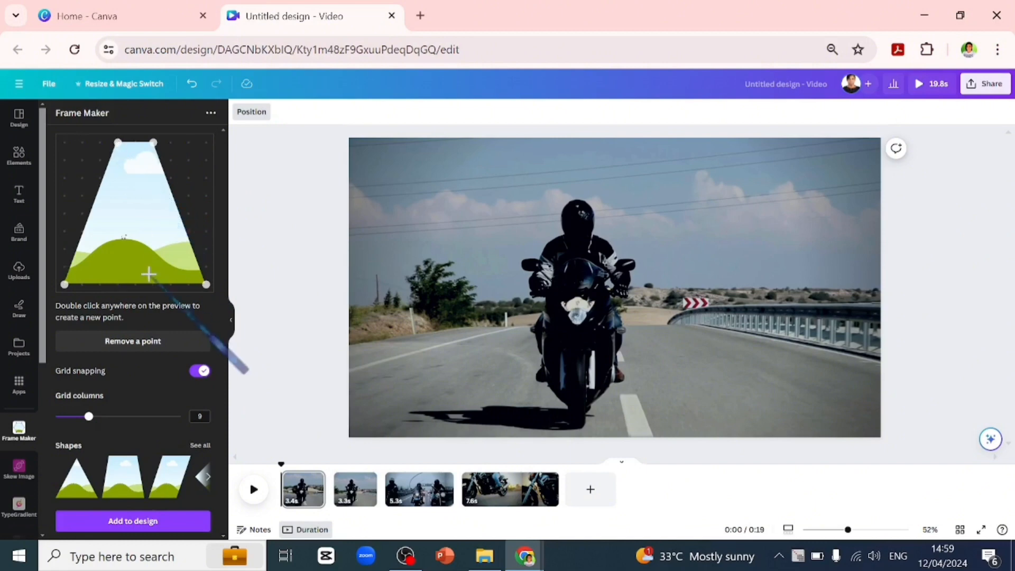
pyautogui.click(132, 520)
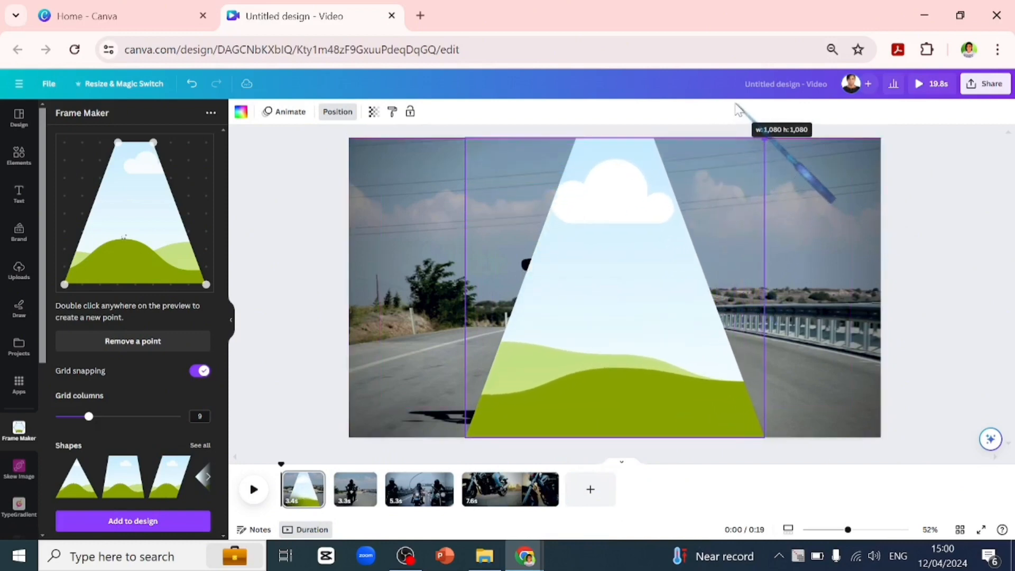
# Step: Place a slanted frame in the page's left portion beside the centre trapezoid
pyautogui.click(613, 288)
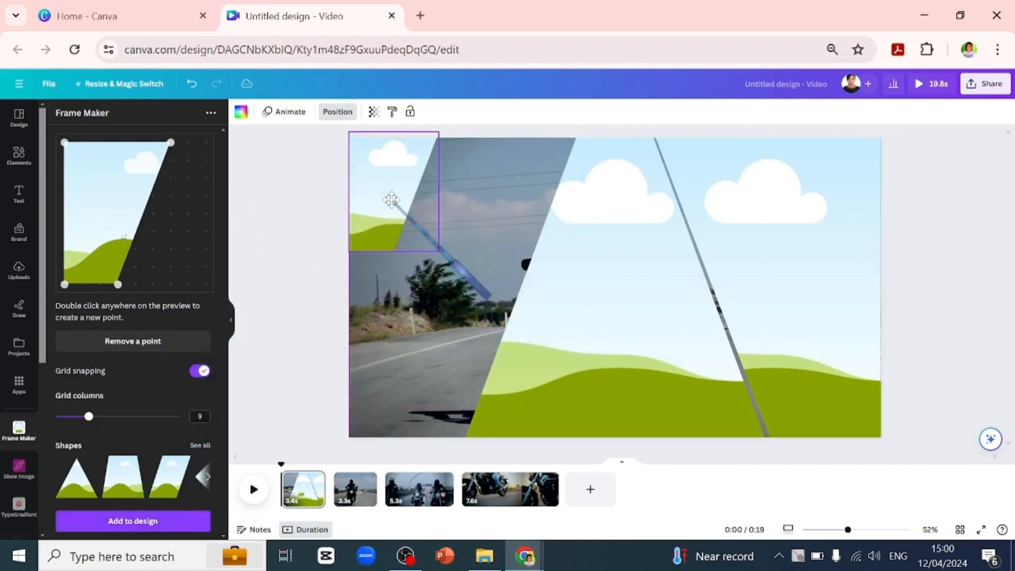
pyautogui.moveTo(437, 252); pyautogui.dragTo(561, 420)
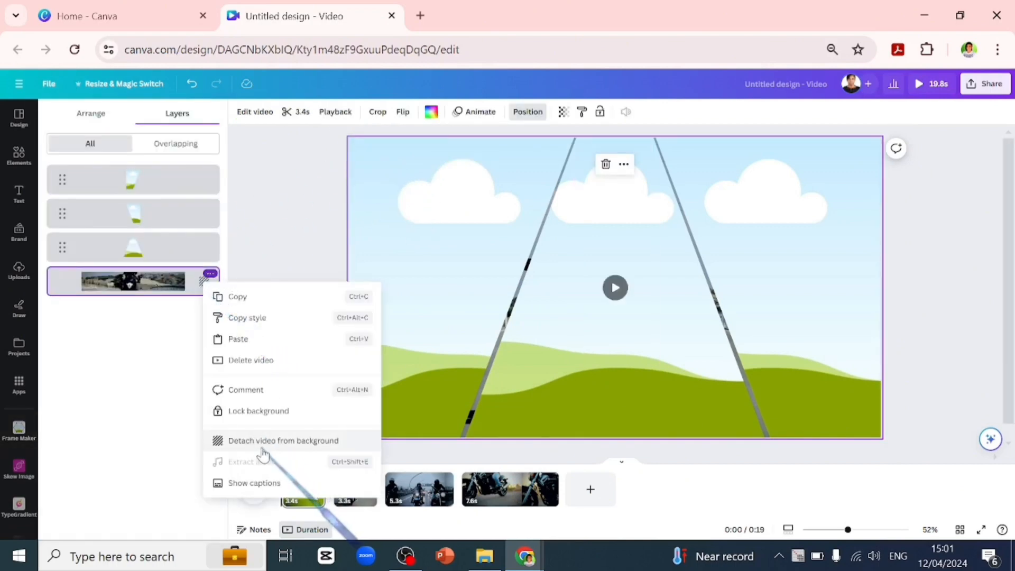
# Step: Detach the rider clip from the background, drop a copy into a frame and finish its crop
pyautogui.click(283, 440)
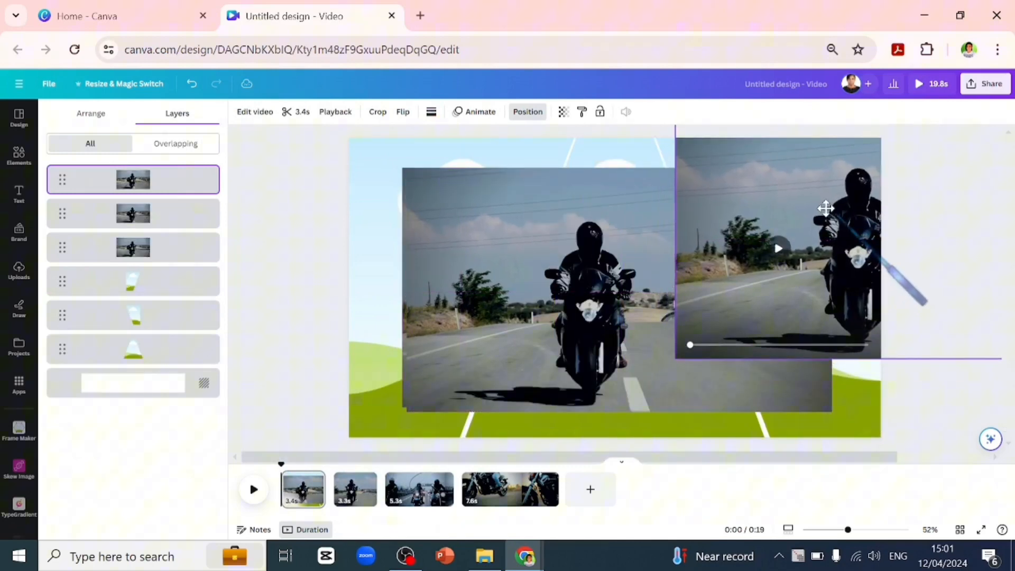
pyautogui.moveTo(825, 208); pyautogui.dragTo(639, 186)
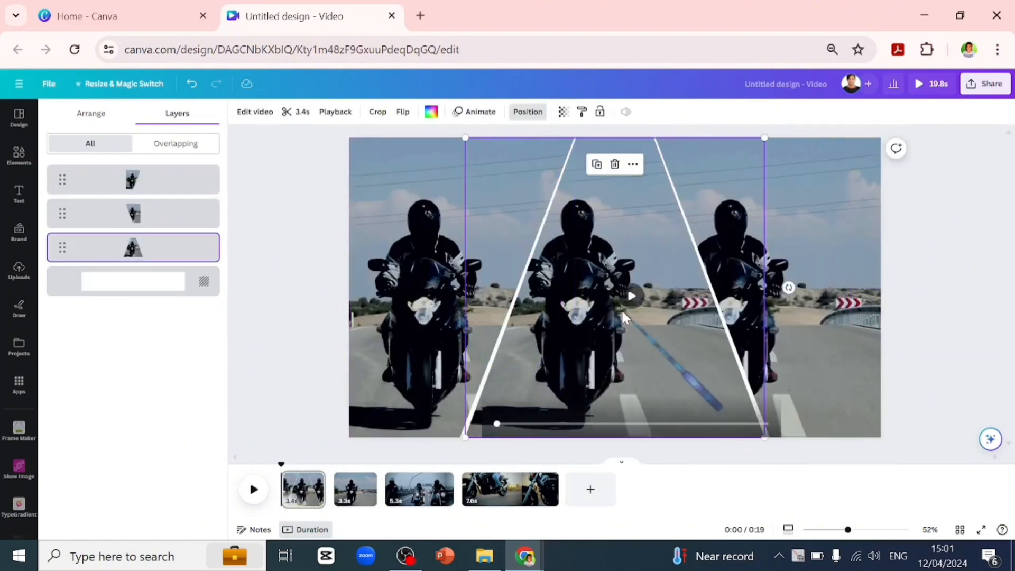
pyautogui.click(377, 111)
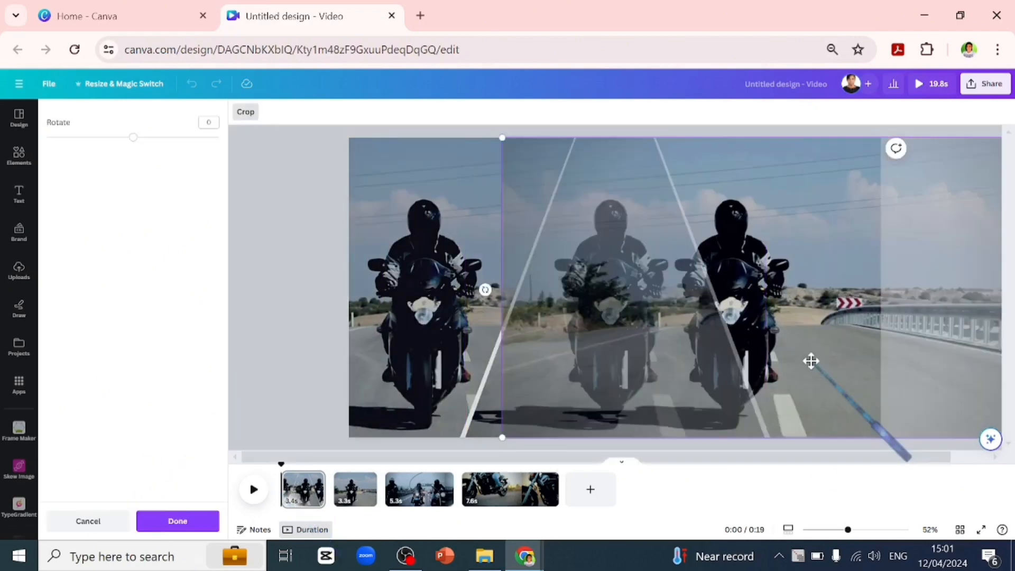
pyautogui.click(176, 521)
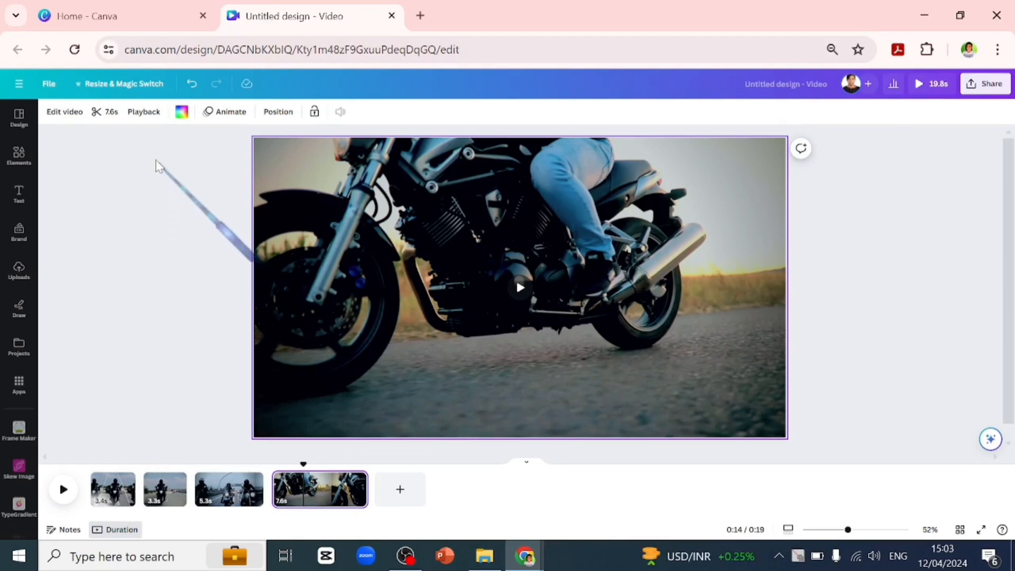
# Step: Cut the close-up footage into short pieces and set two of them to 2x speed
pyautogui.click(144, 111)
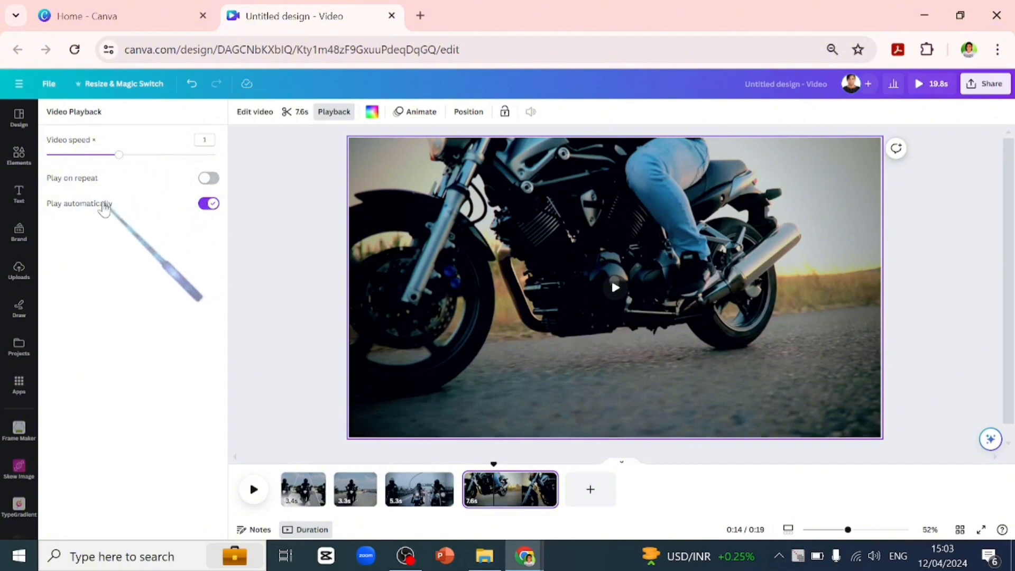
pyautogui.moveTo(198, 265)
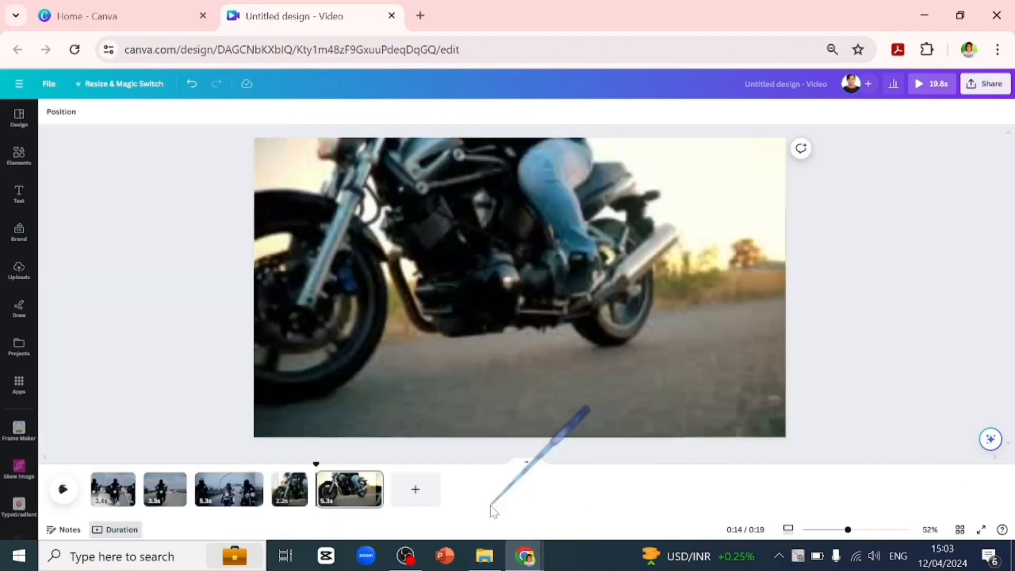
pyautogui.click(348, 488)
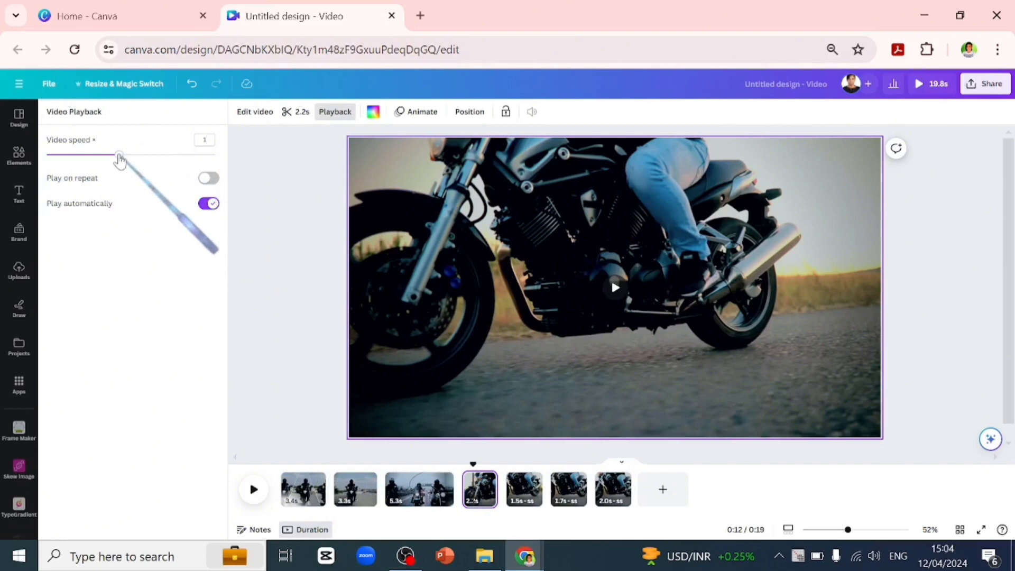
pyautogui.moveTo(116, 154); pyautogui.dragTo(216, 154)
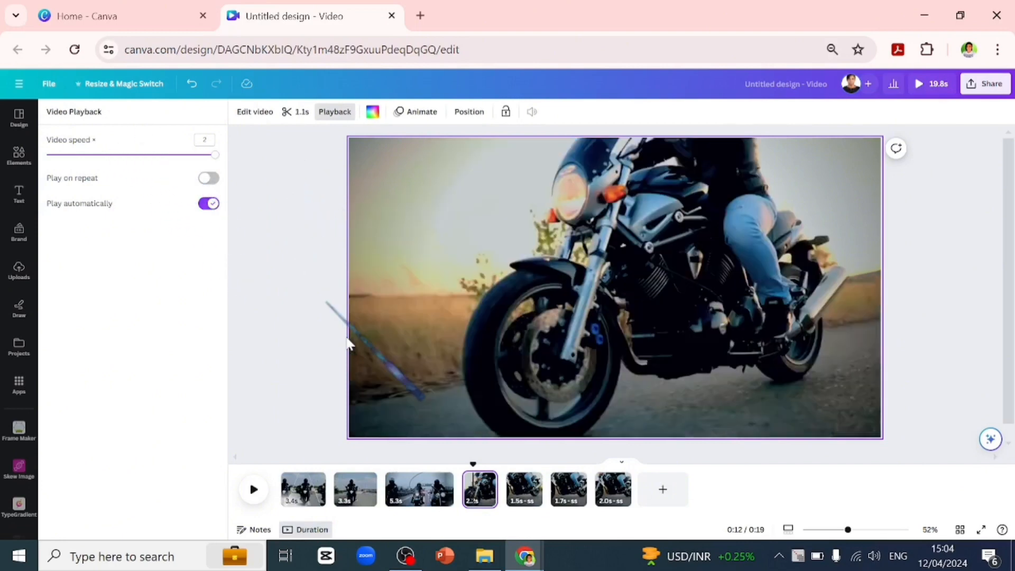
pyautogui.click(523, 489)
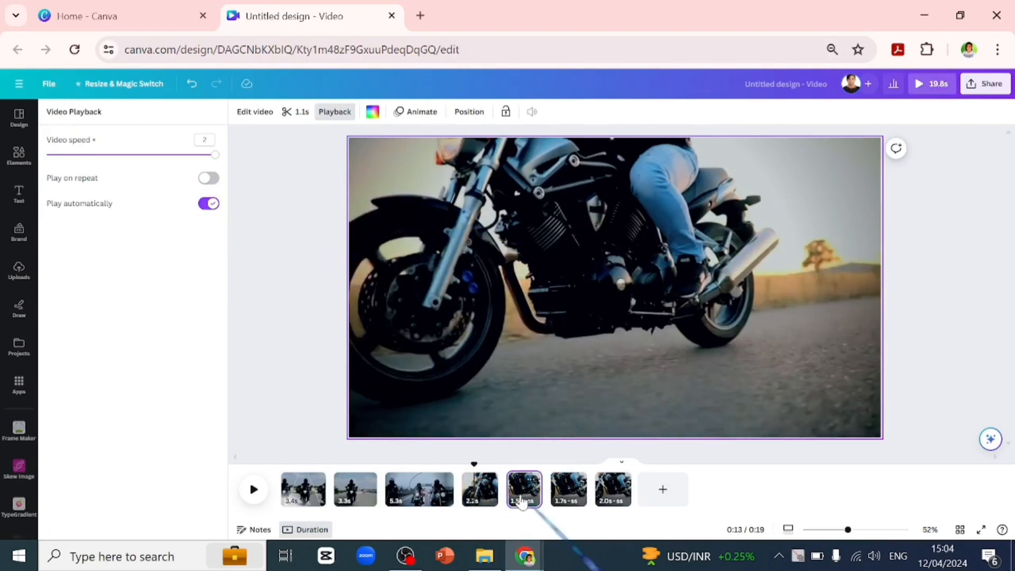
pyautogui.moveTo(216, 154); pyautogui.dragTo(117, 155)
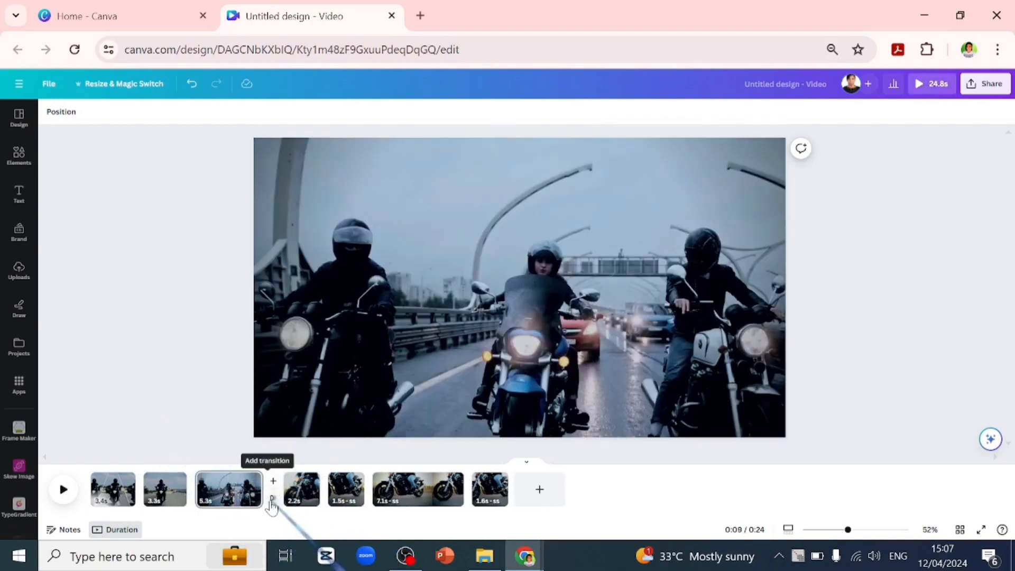
# Step: Add a transition after the three-riders clip and split the 5.3s highway clip into 2.9s and 2.4s
pyautogui.click(273, 481)
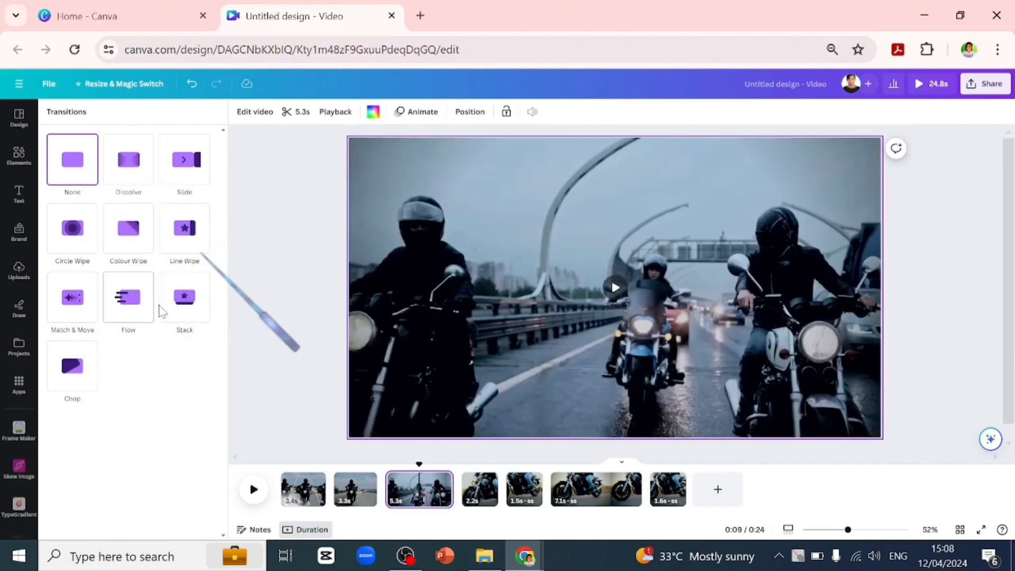
pyautogui.click(128, 228)
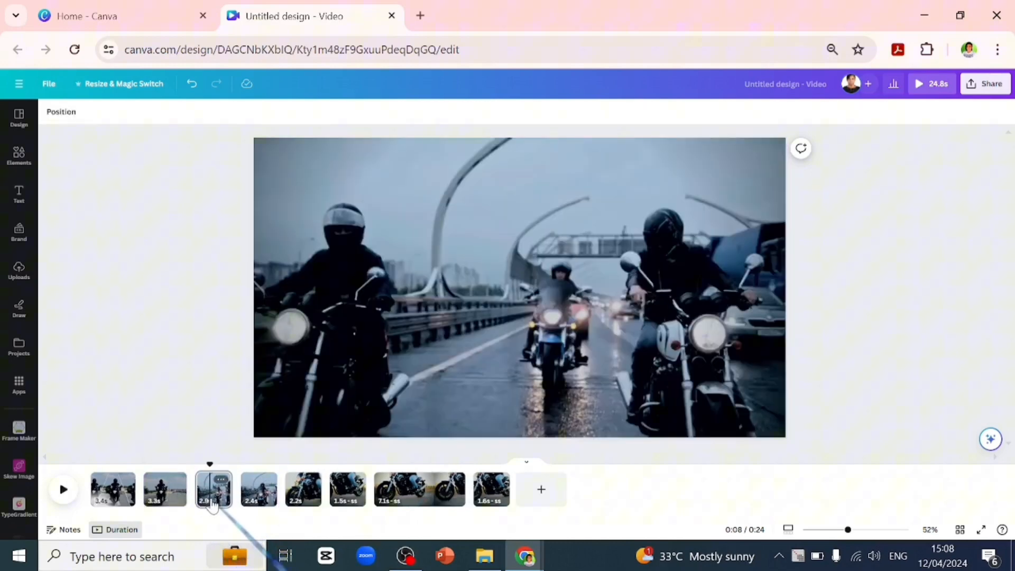
# Step: Copy the 2.9s highway clip, paste it onto the single-rider scene and enlarge it at top-left
pyautogui.click(213, 489)
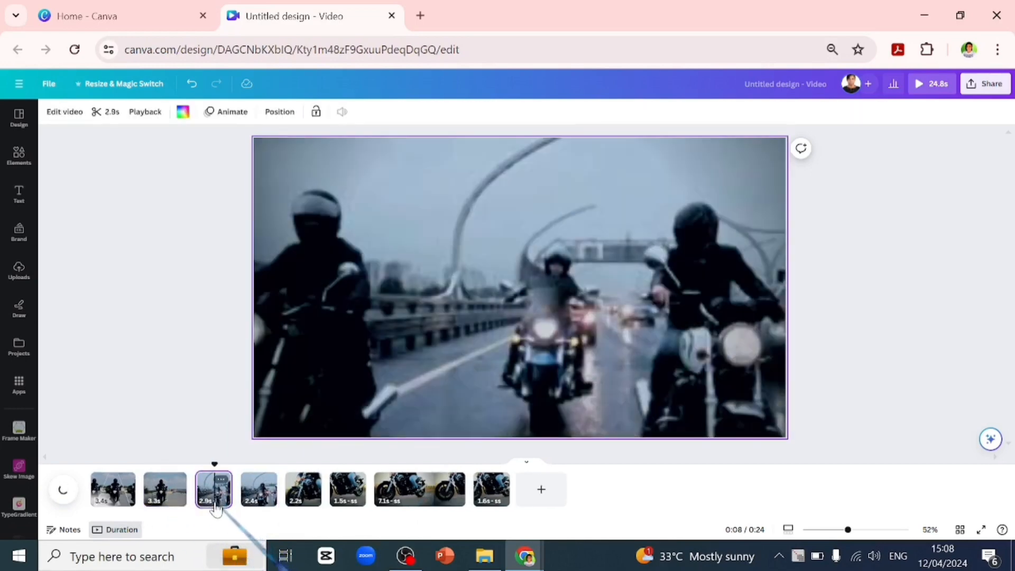
pyautogui.click(164, 488)
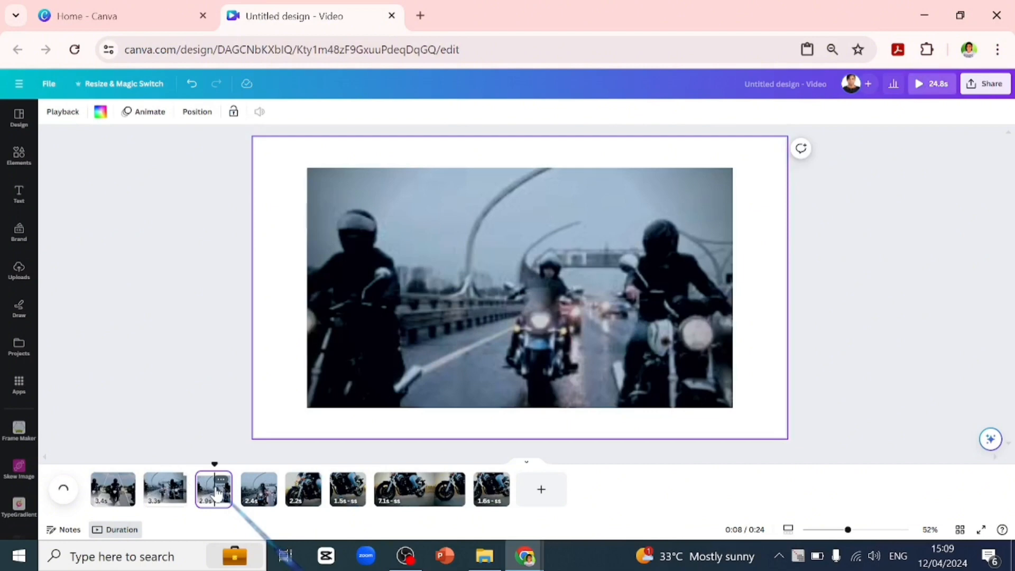
pyautogui.click(163, 488)
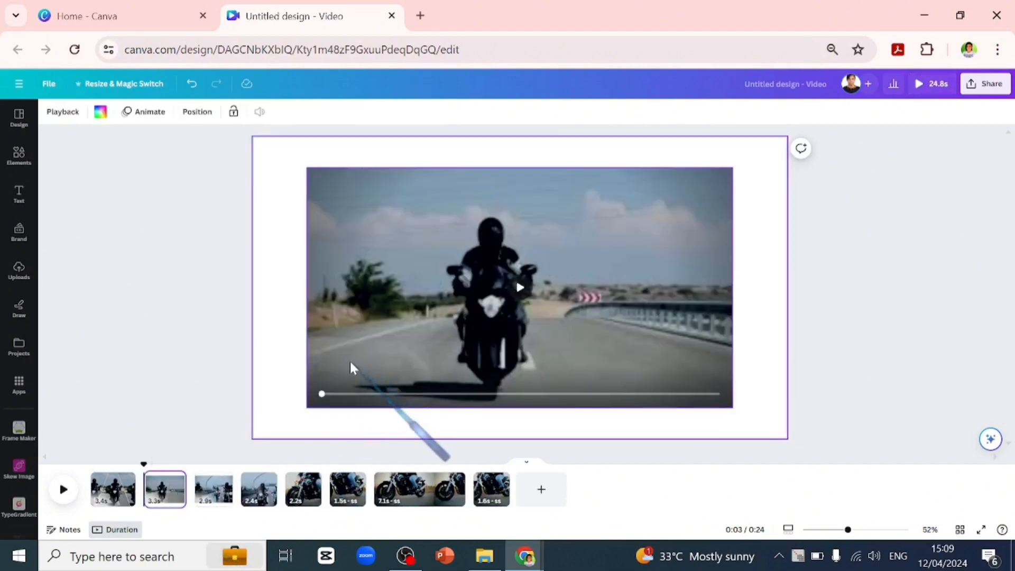
pyautogui.click(520, 288)
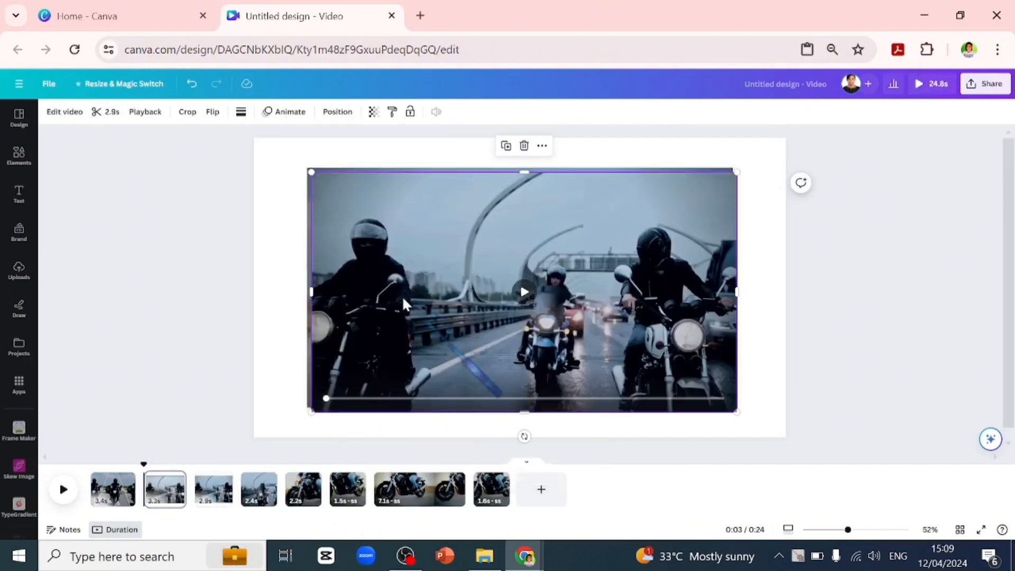
pyautogui.moveTo(405, 304); pyautogui.dragTo(333, 269)
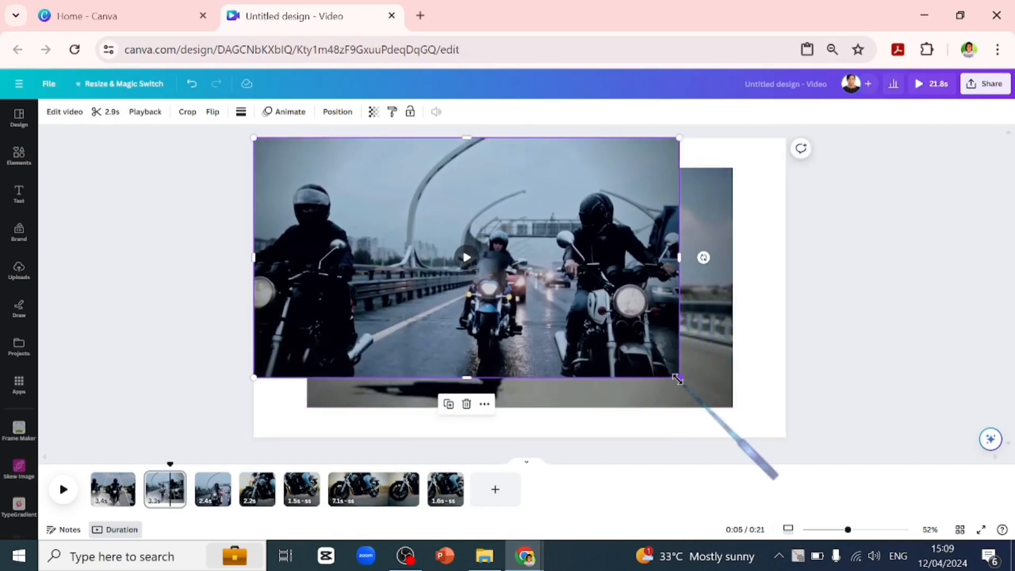
pyautogui.moveTo(677, 377); pyautogui.dragTo(776, 432)
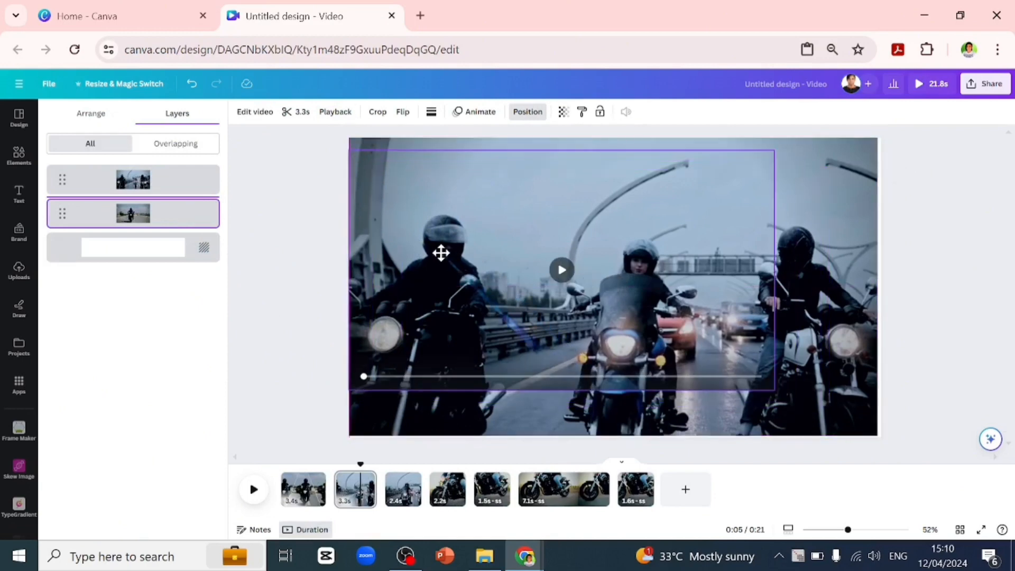
# Step: Stretch the highway clip to fill the scene and trim both layers' timings to about 1.5s overlay
pyautogui.moveTo(773, 393); pyautogui.dragTo(874, 432)
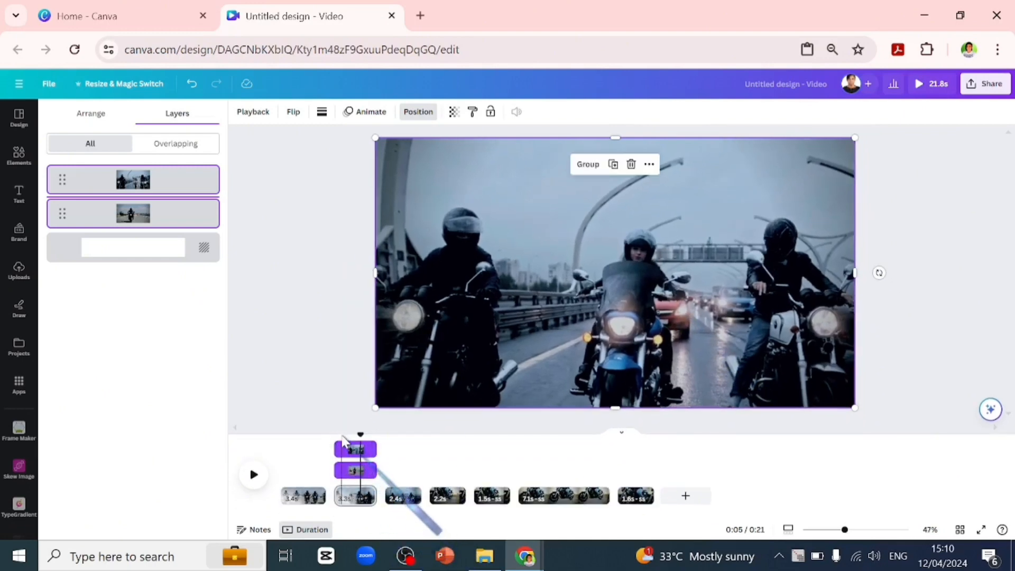
pyautogui.click(133, 179)
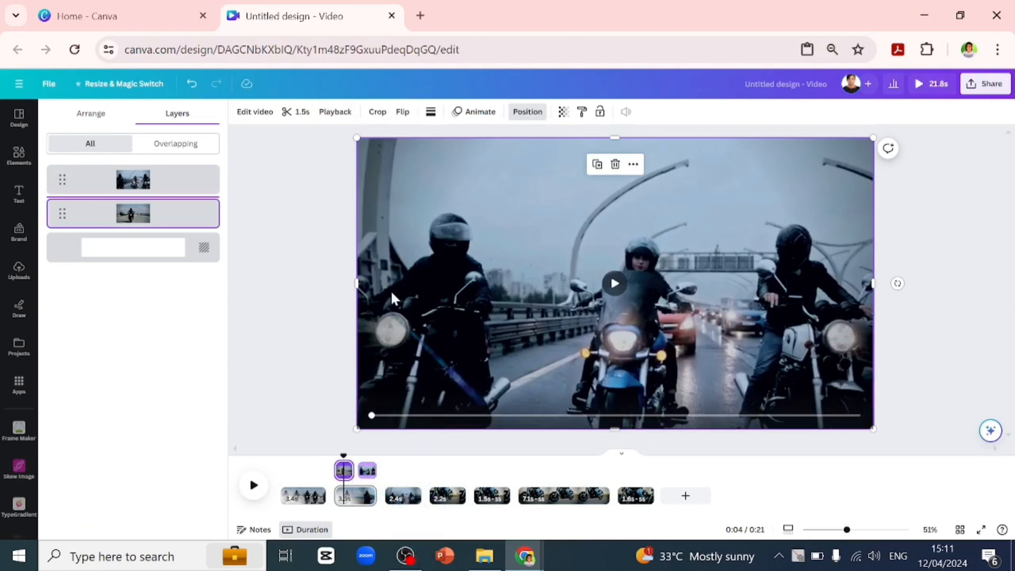
# Step: Give the single-rider clip a Fade animation on exit only, at minimum speed
pyautogui.click(474, 111)
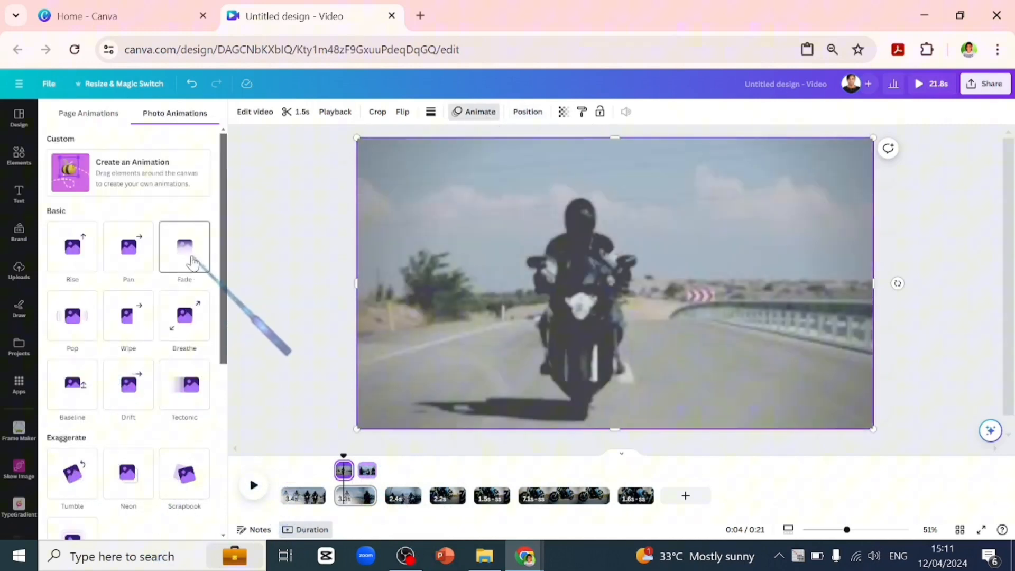
pyautogui.click(183, 246)
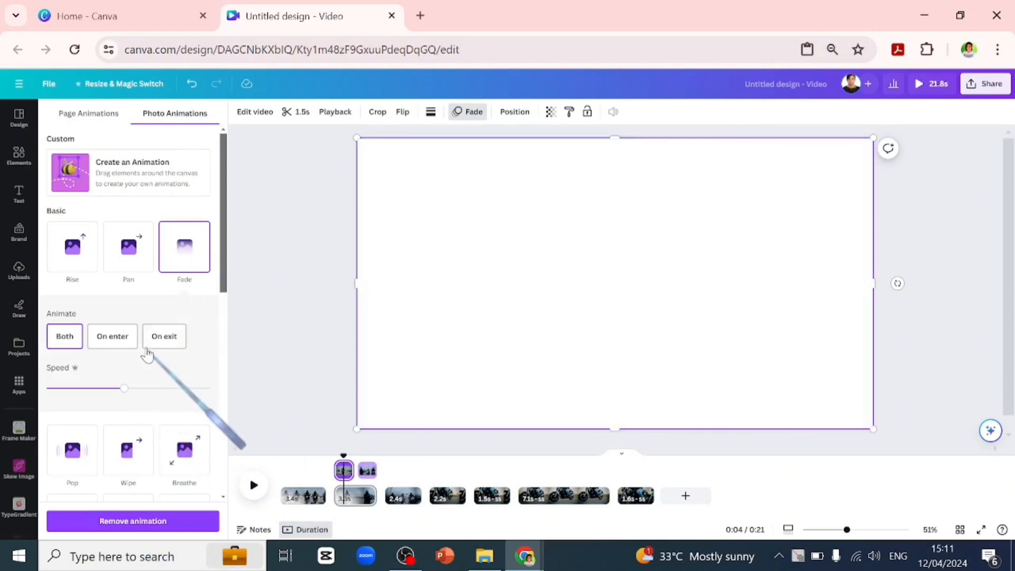
pyautogui.click(163, 336)
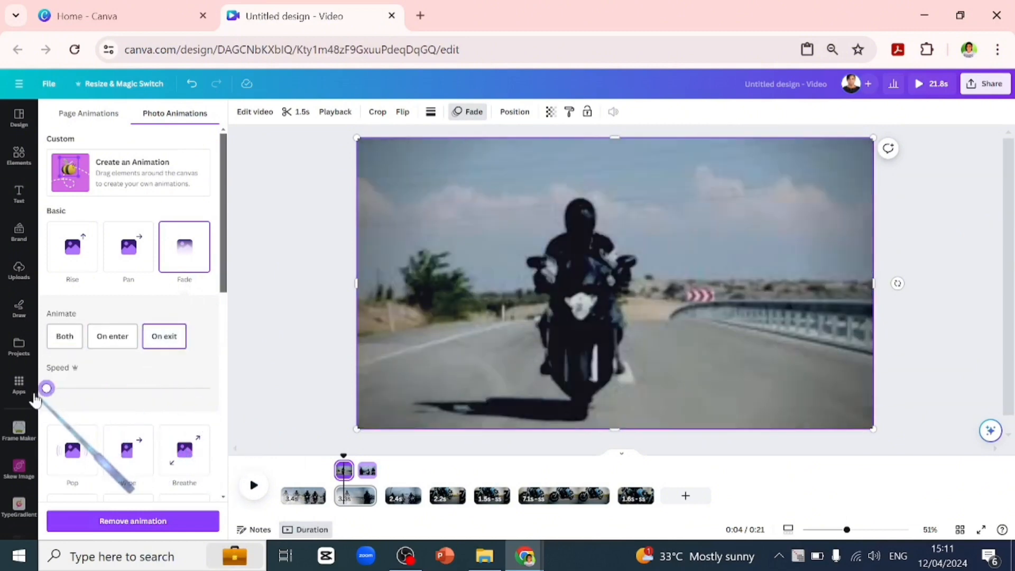
pyautogui.click(366, 471)
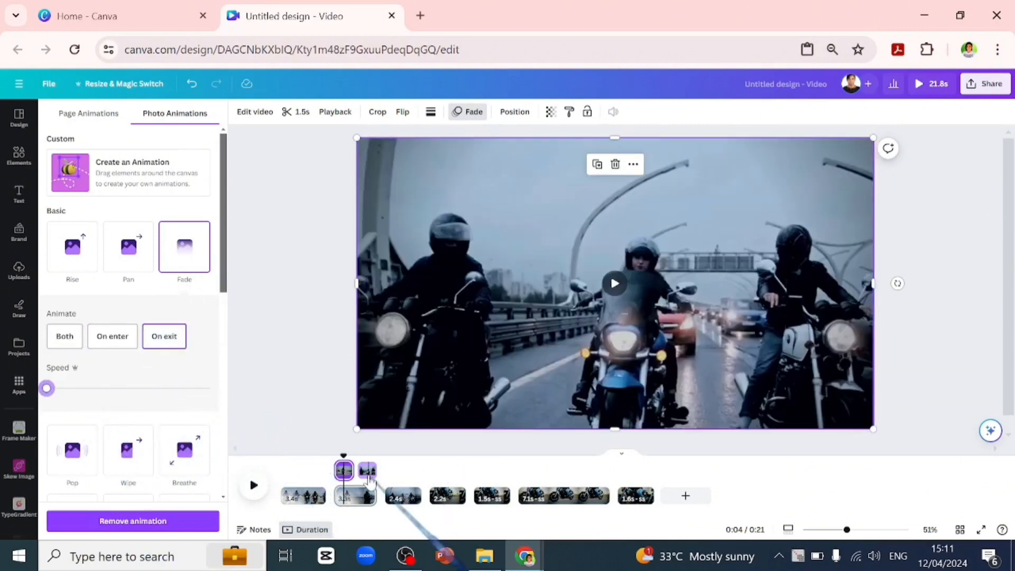
# Step: Give the highway clip a Fade animation on entry only, at minimum speed
pyautogui.click(111, 336)
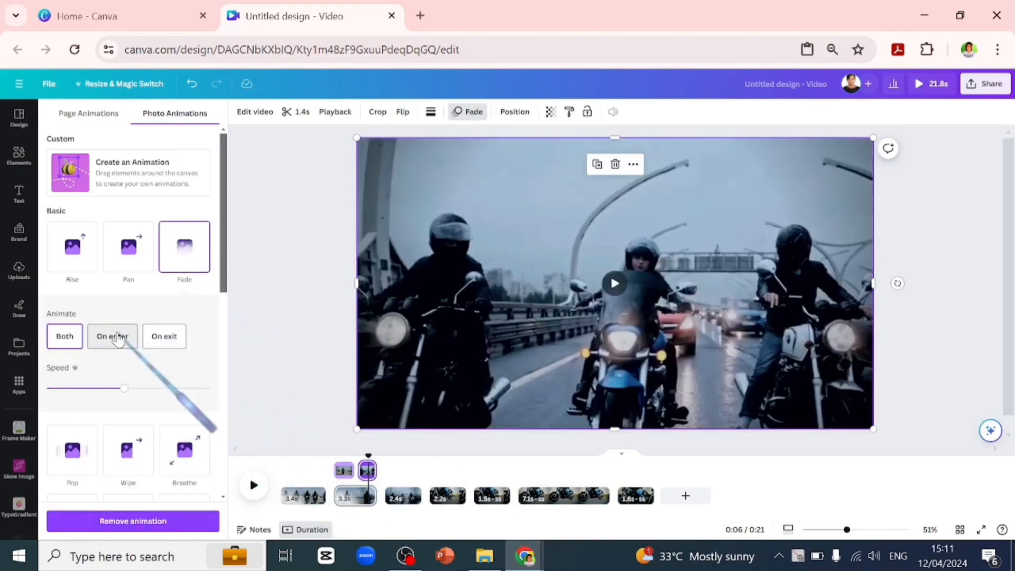
pyautogui.click(112, 336)
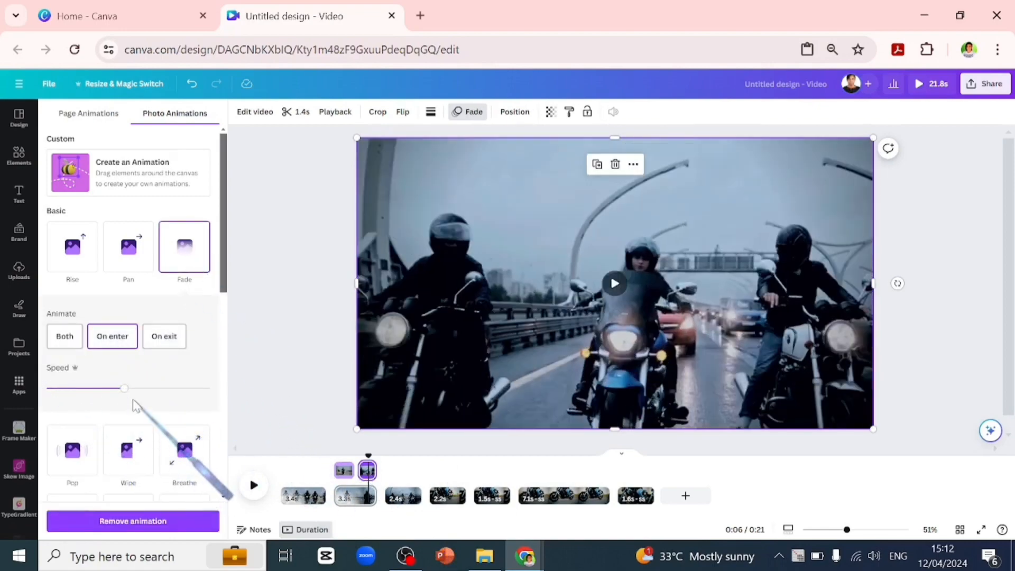
pyautogui.moveTo(125, 388); pyautogui.dragTo(46, 388)
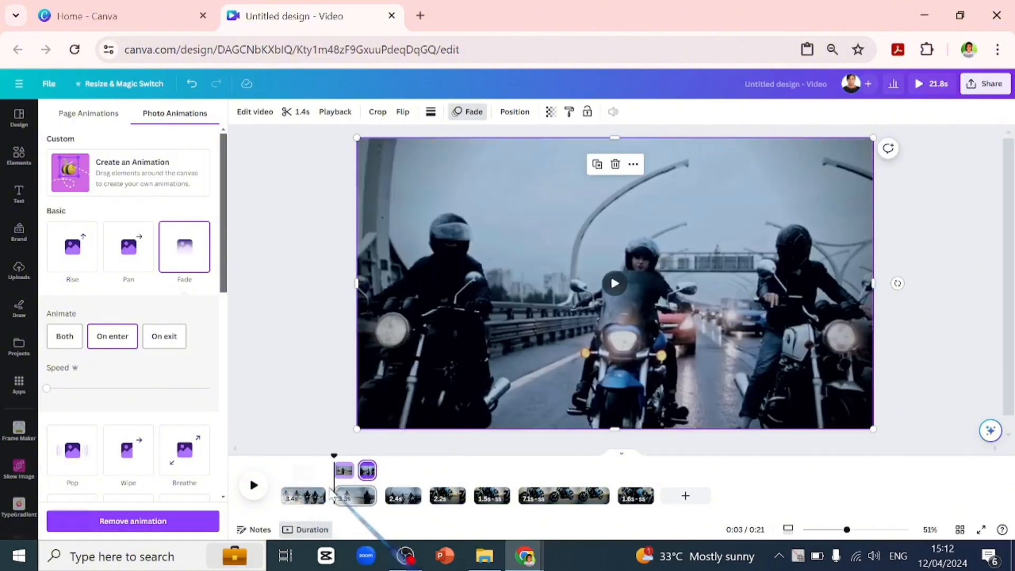
# Step: Set the scene's page background colour to black and preview the result
pyautogui.click(253, 485)
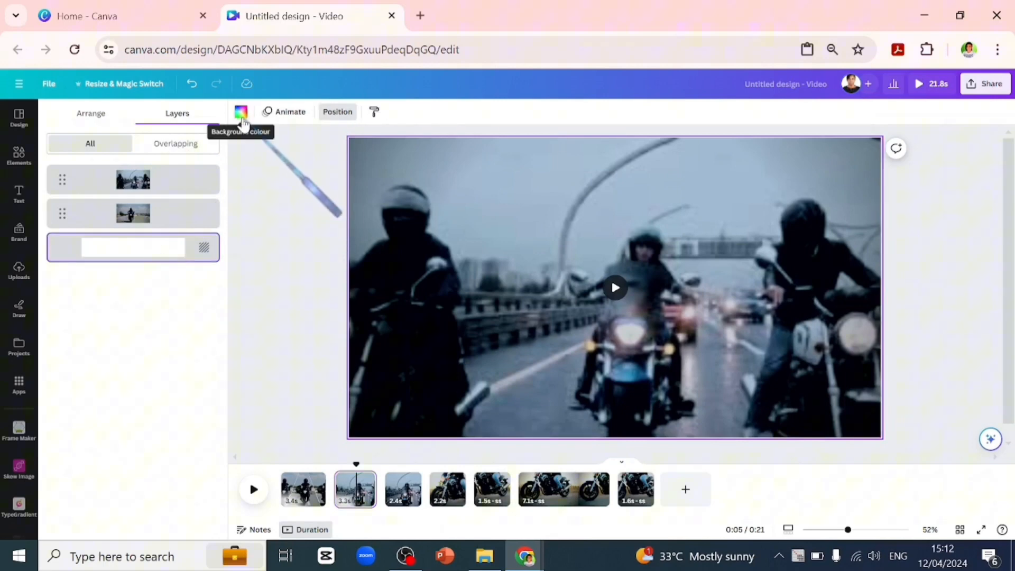
pyautogui.click(240, 112)
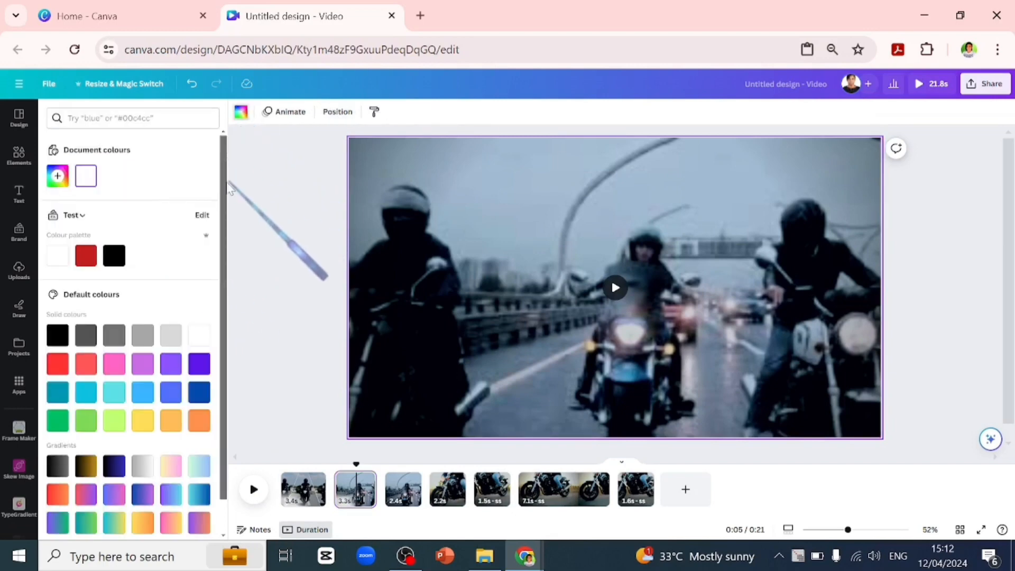
pyautogui.click(114, 254)
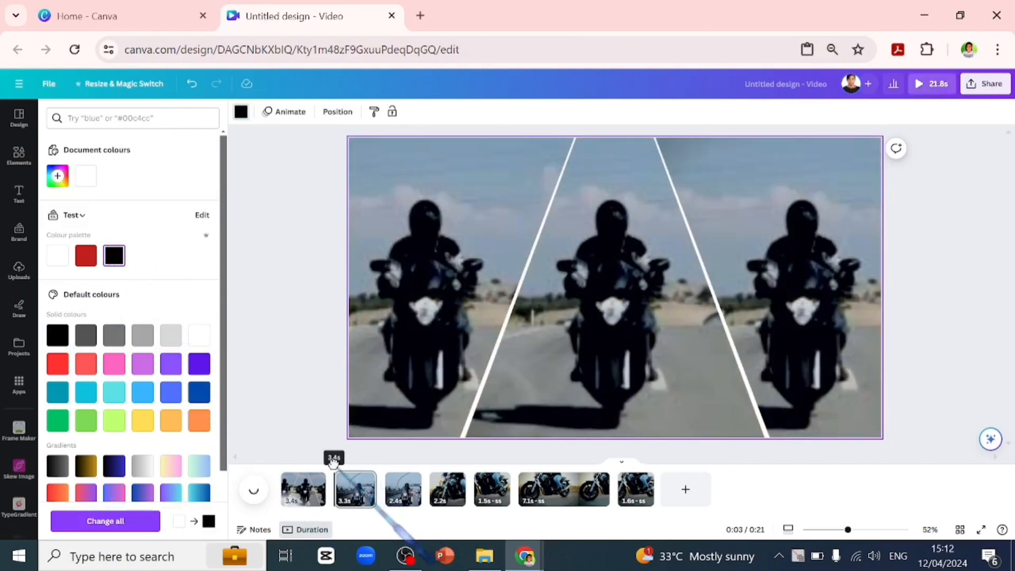
pyautogui.click(918, 84)
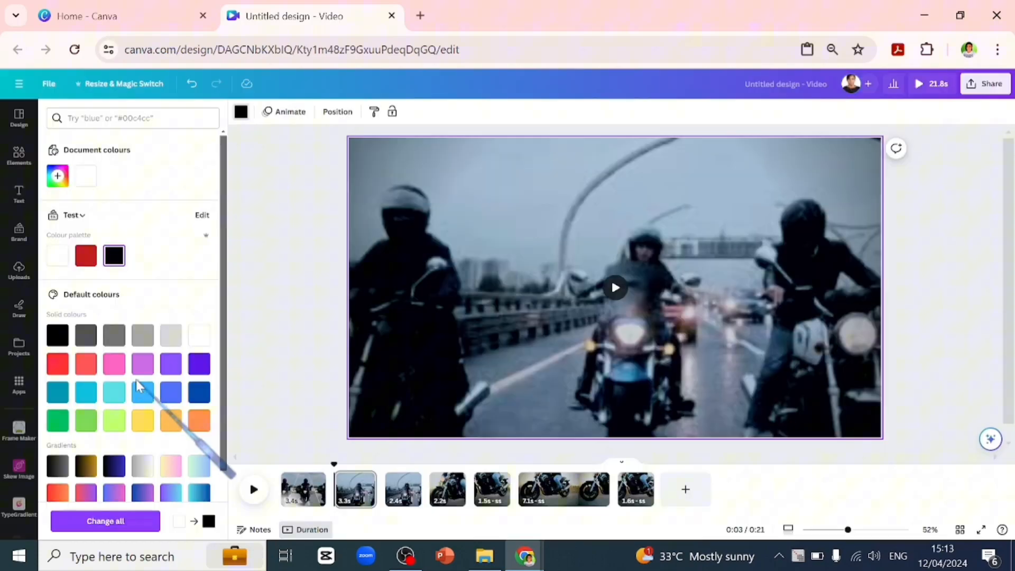
pyautogui.moveTo(431, 480)
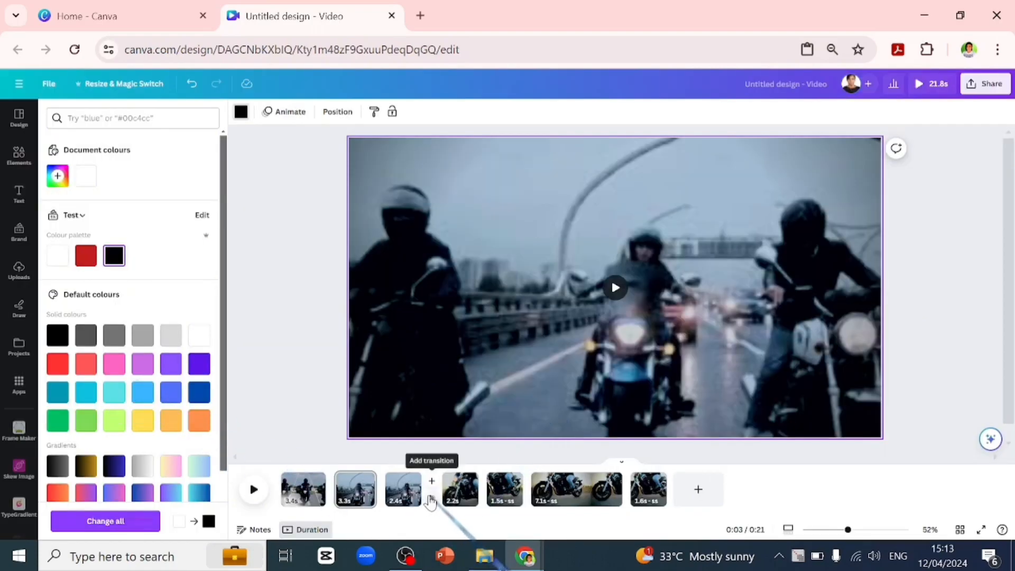
# Step: Add a Colour Wipe transition after the highway clip and sample its first colour from the footage
pyautogui.click(430, 481)
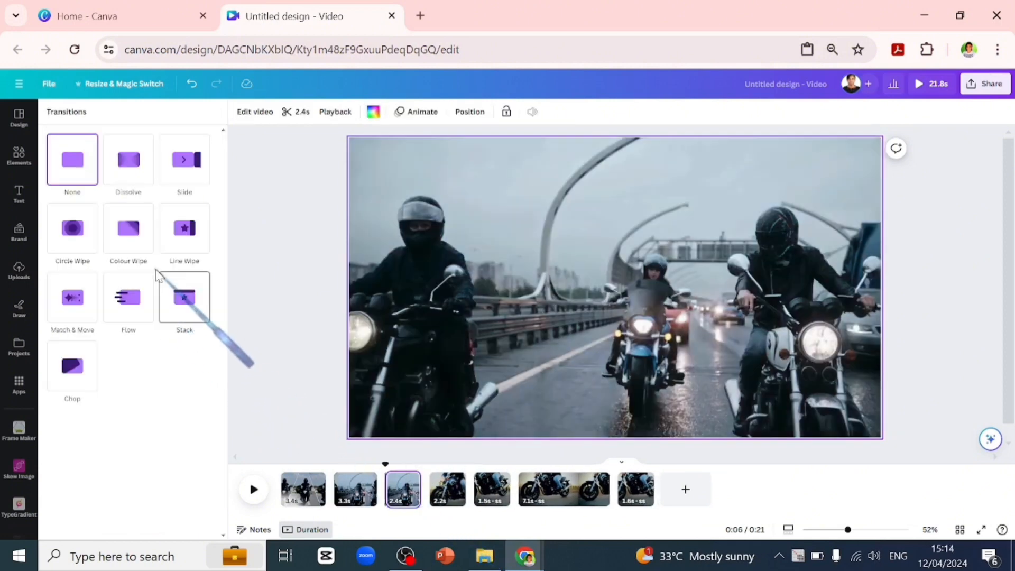
pyautogui.click(128, 228)
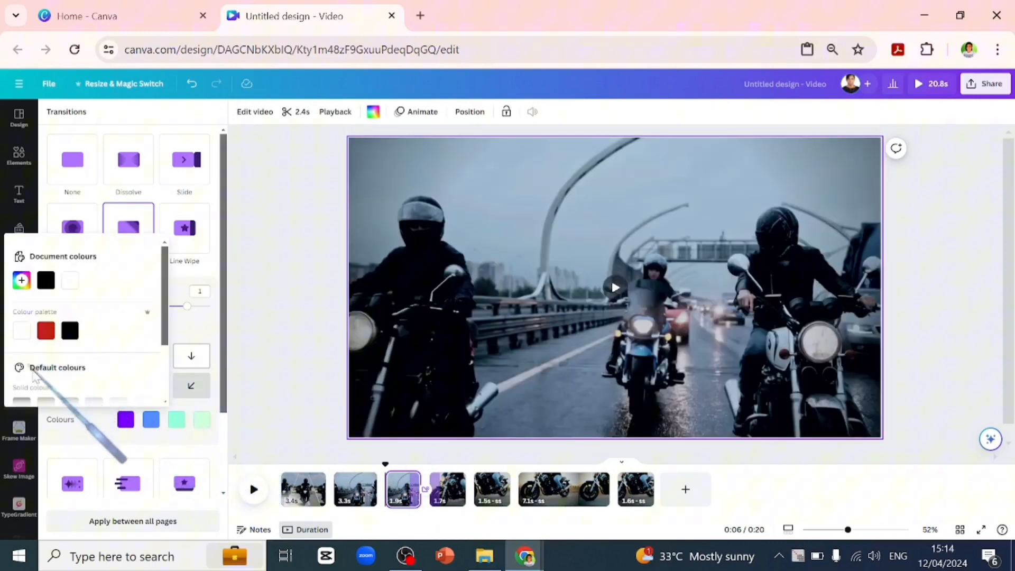
pyautogui.click(21, 279)
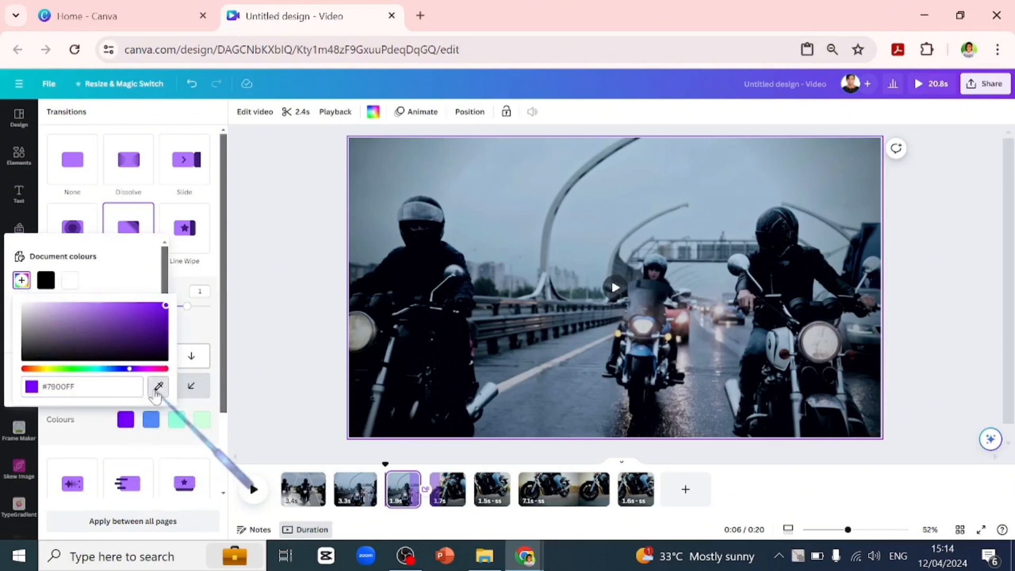
pyautogui.click(157, 387)
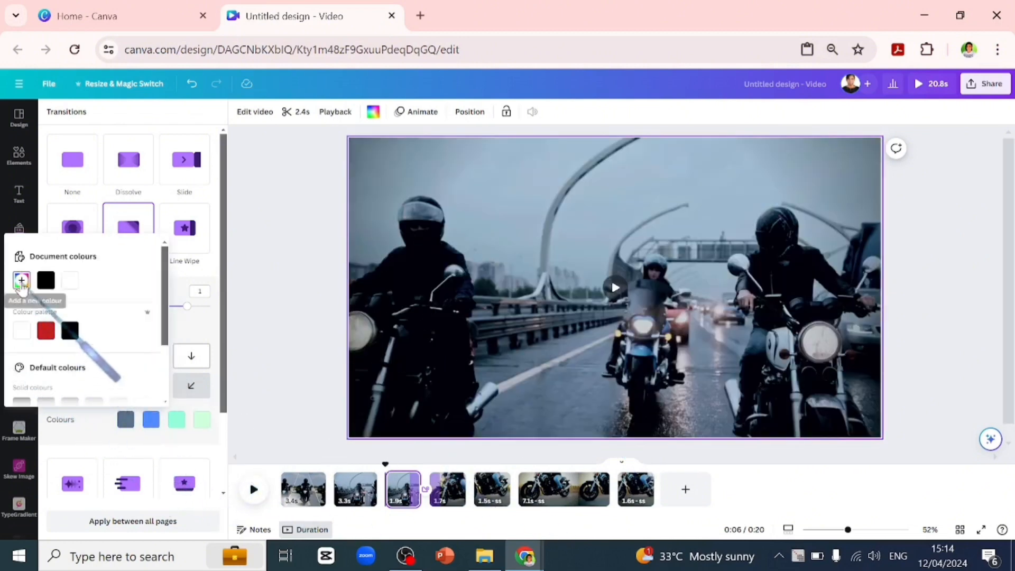
# Step: Set the remaining wipe colours to grey, pale blue and a custom grey-blue
pyautogui.click(21, 279)
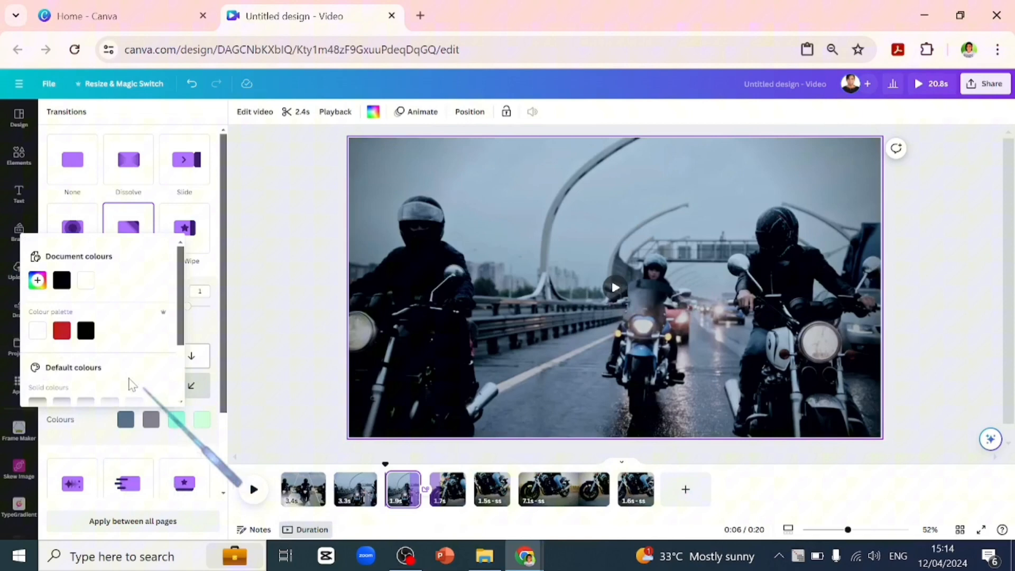
pyautogui.click(37, 279)
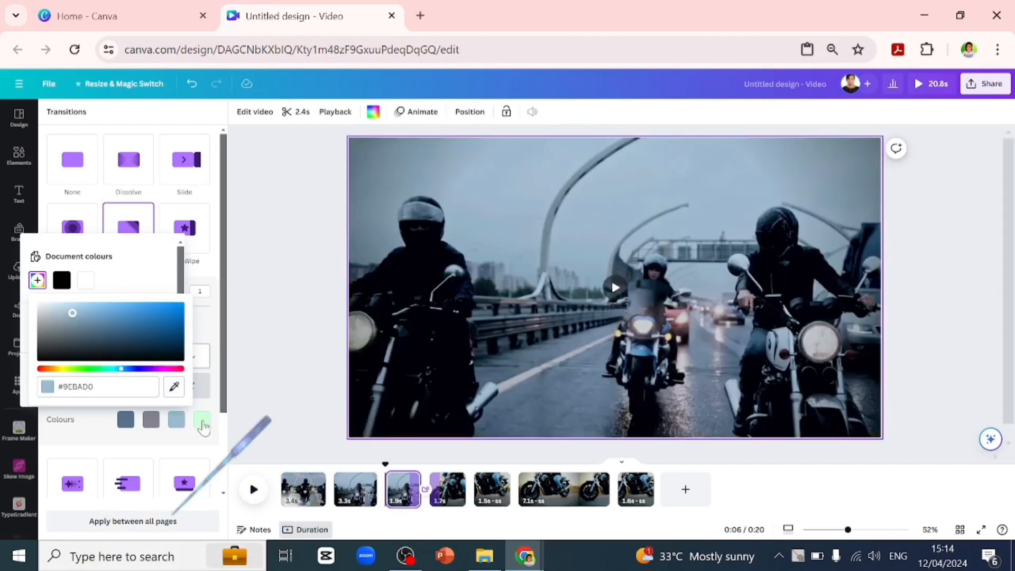
pyautogui.click(37, 279)
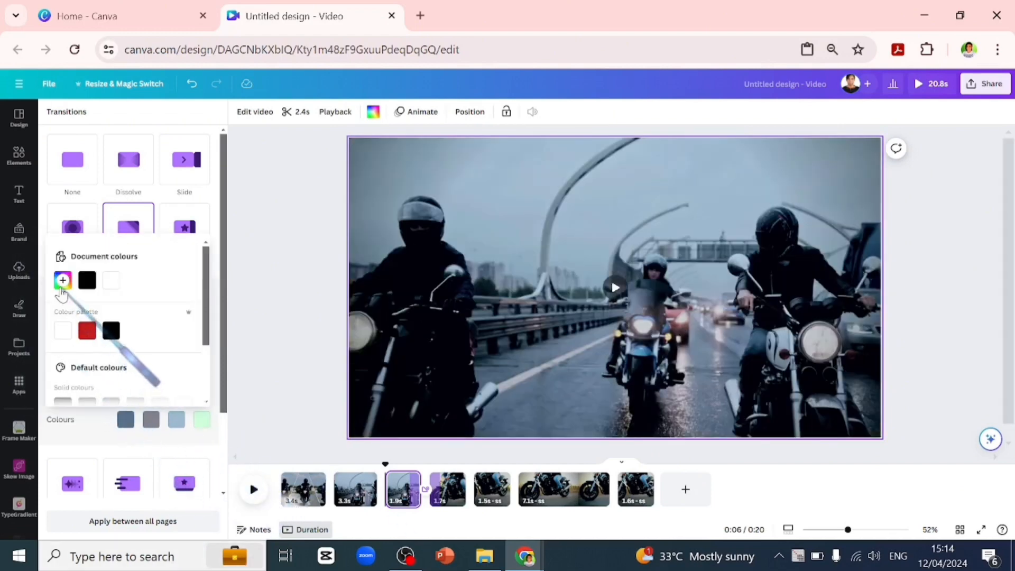
pyautogui.click(62, 279)
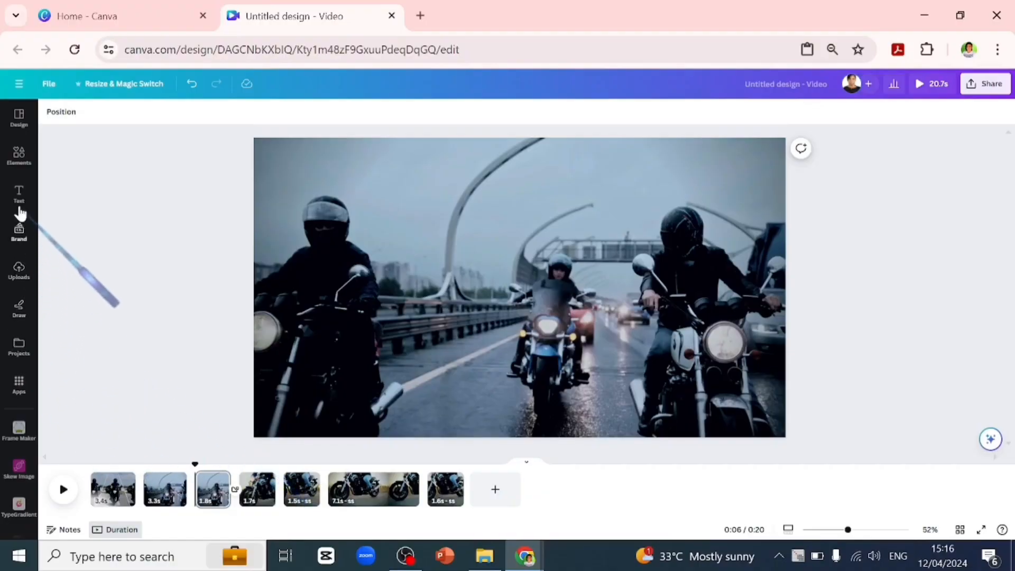
# Step: Add the title 'VIDEO EDITING HACKS' over the opening clip and duplicate it for the subtitle
pyautogui.click(19, 192)
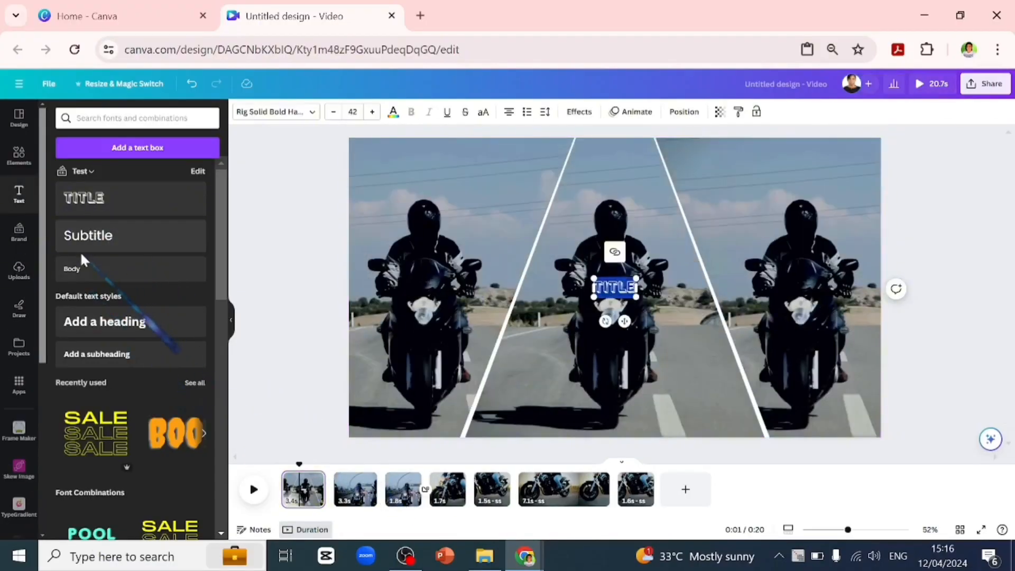
pyautogui.write('VIDEO EDITING HACKS')
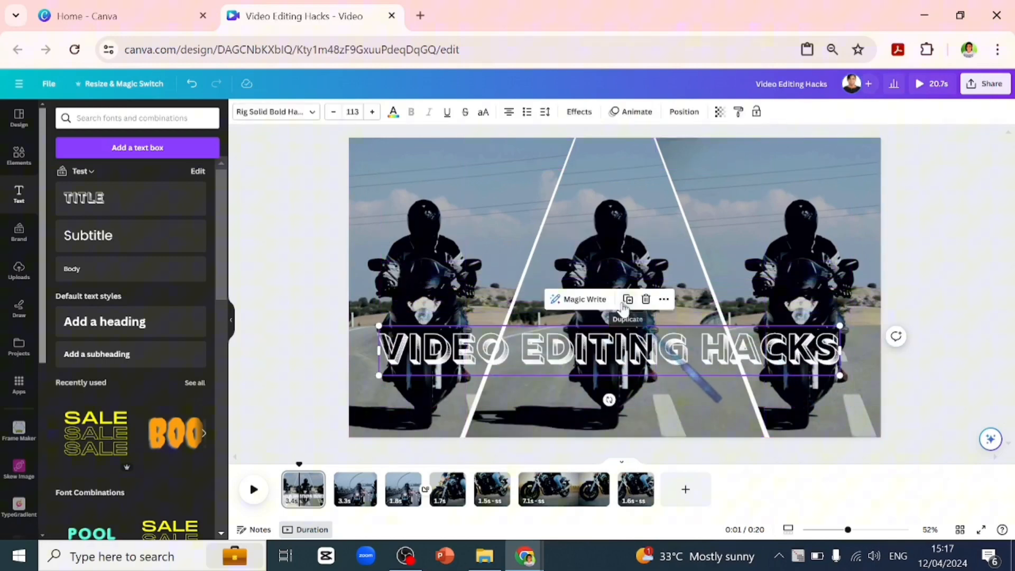
pyautogui.click(626, 298)
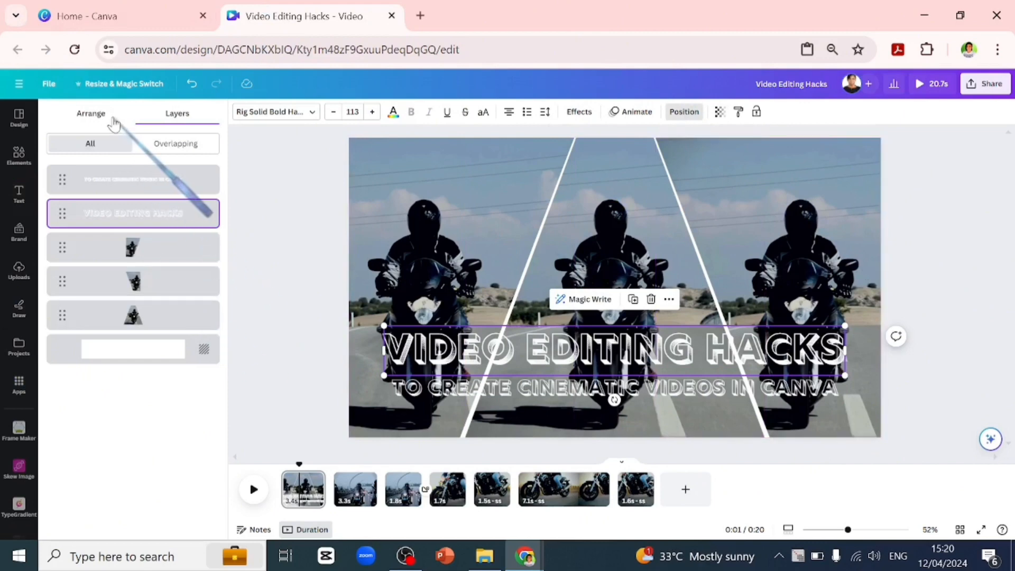
# Step: Give the title a Baseline animation moving right with a reversed exit
pyautogui.click(91, 113)
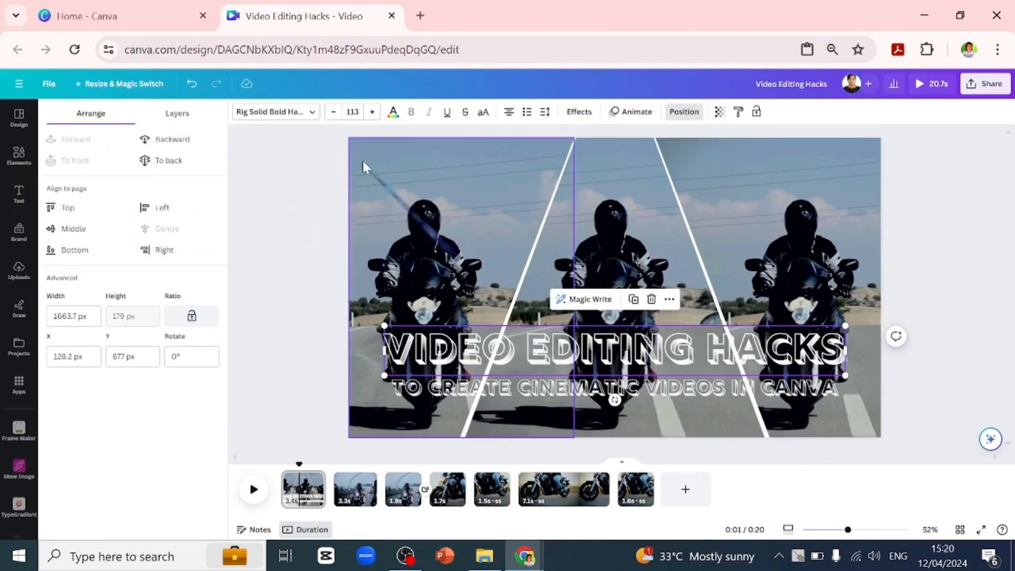
pyautogui.click(635, 111)
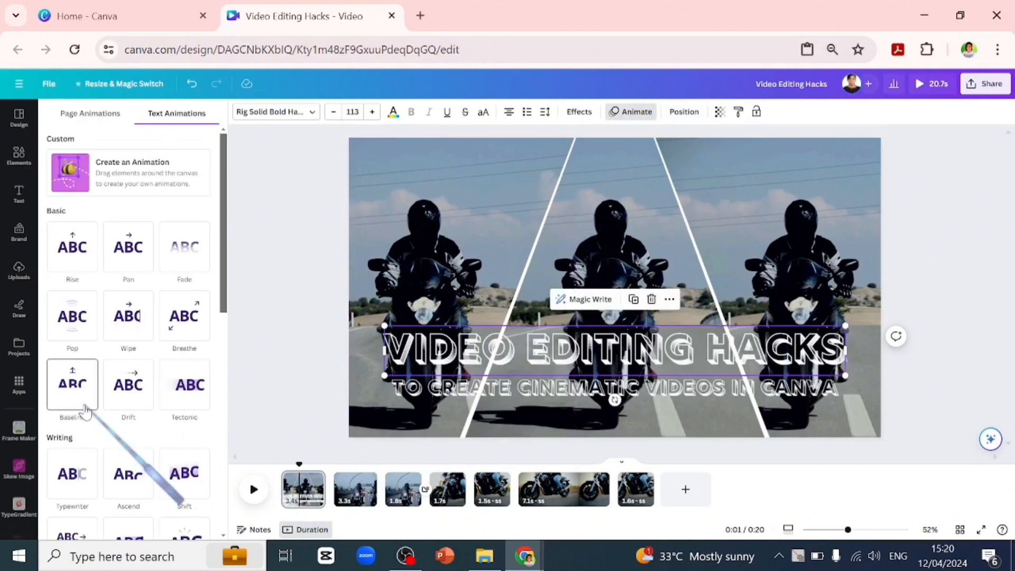
pyautogui.click(72, 384)
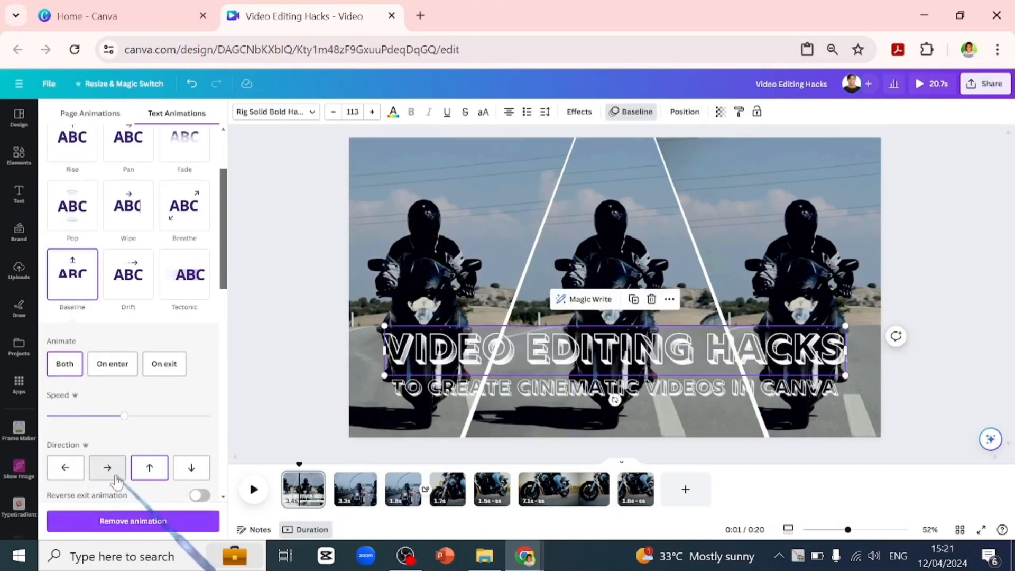
pyautogui.click(107, 467)
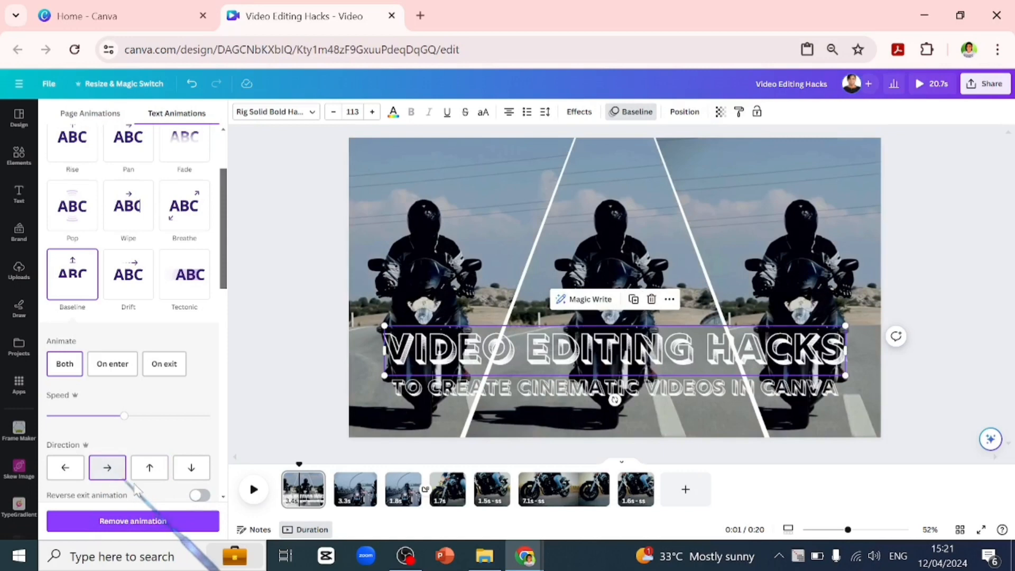
pyautogui.click(198, 494)
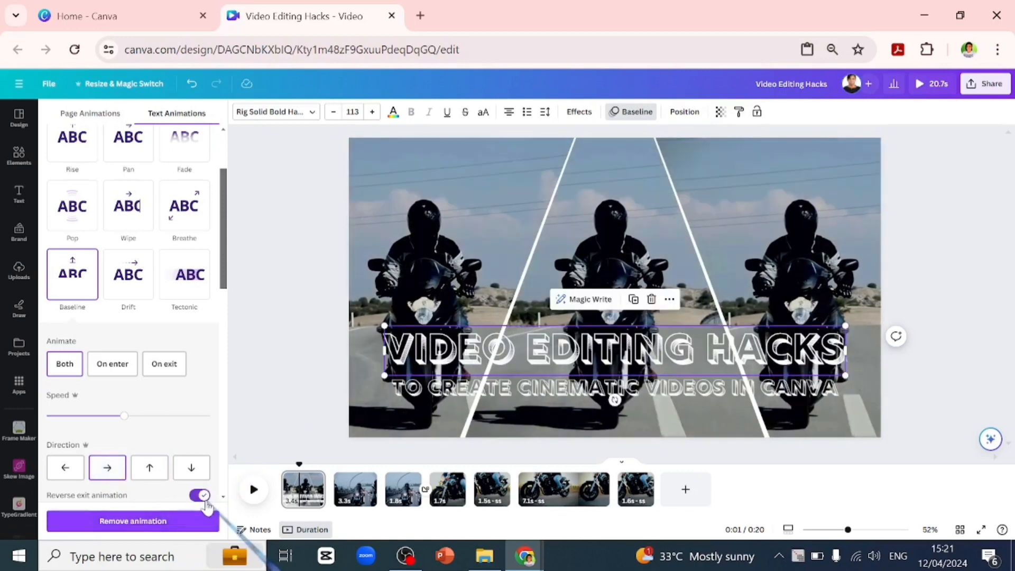
pyautogui.moveTo(123, 415); pyautogui.dragTo(91, 415)
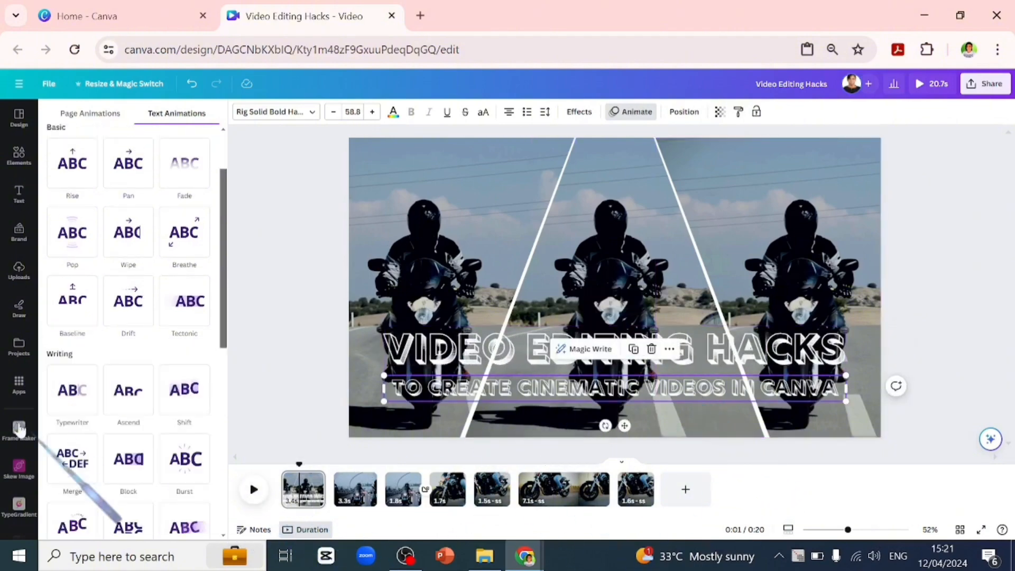
# Step: Give the subtitle a Baseline animation moving left with a reversed exit
pyautogui.click(72, 300)
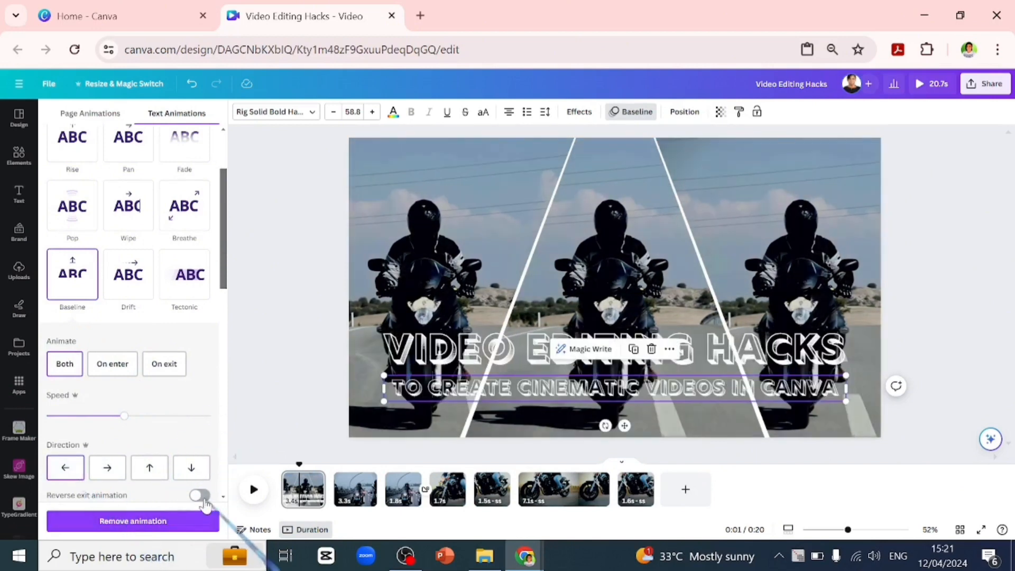
pyautogui.click(199, 494)
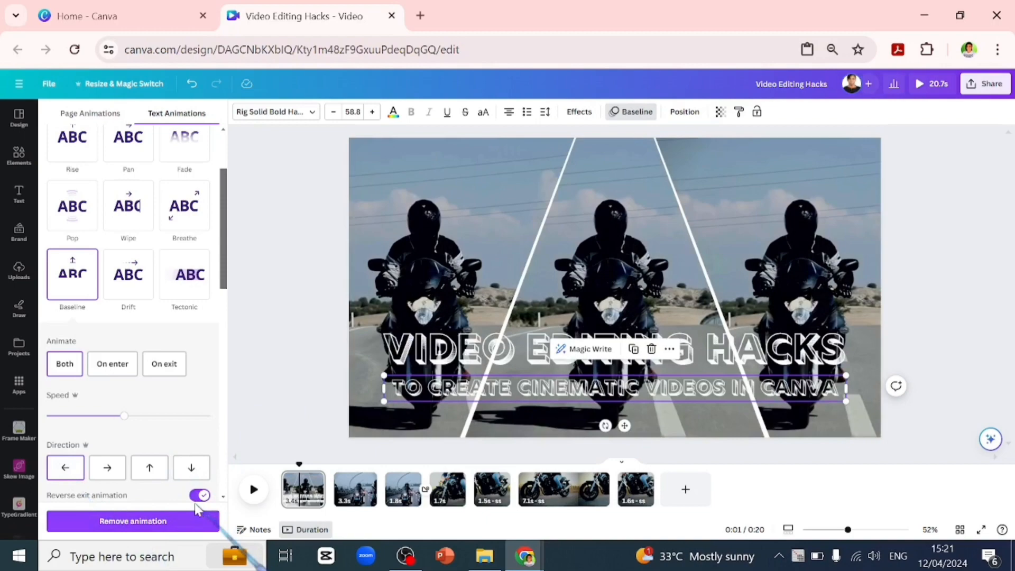
pyautogui.moveTo(125, 415); pyautogui.dragTo(141, 415)
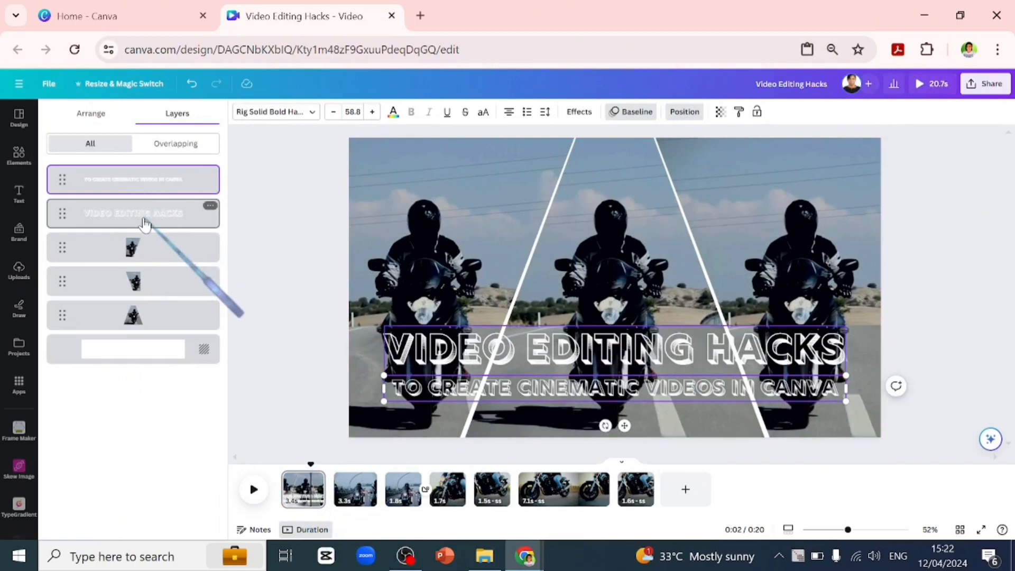
# Step: Select both text layers and show their timing on the timeline
pyautogui.click(133, 212)
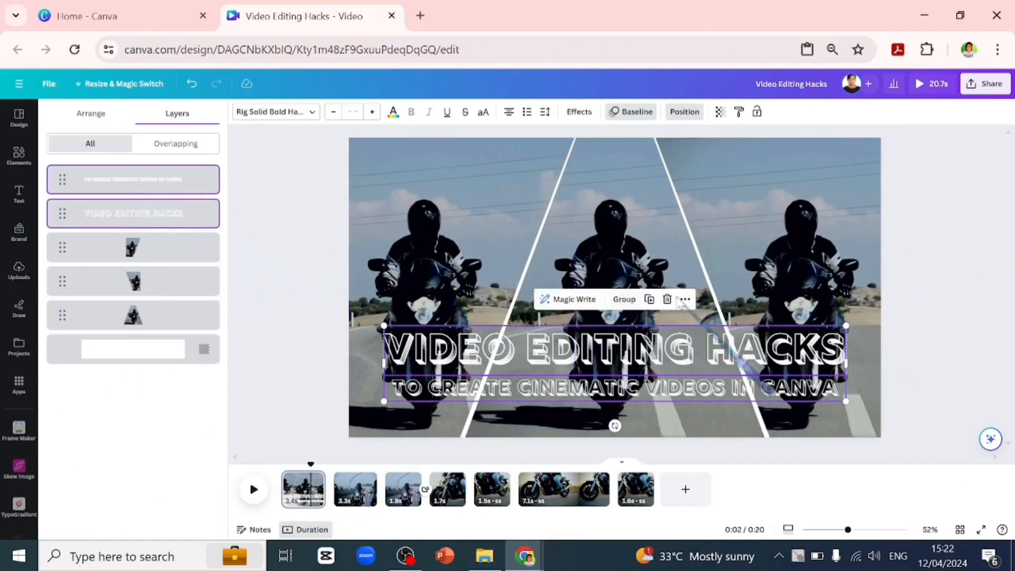
pyautogui.click(684, 298)
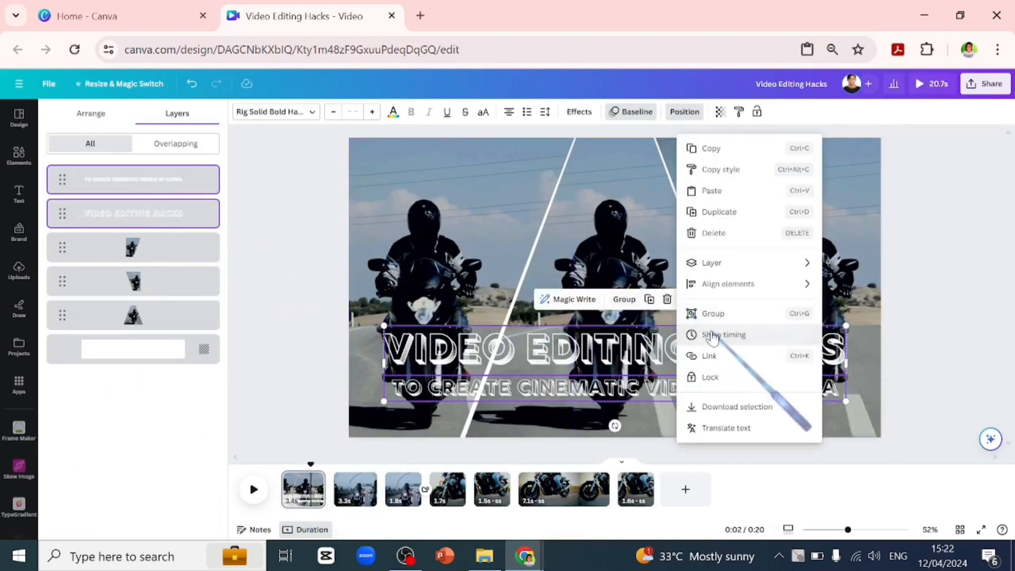
pyautogui.click(723, 335)
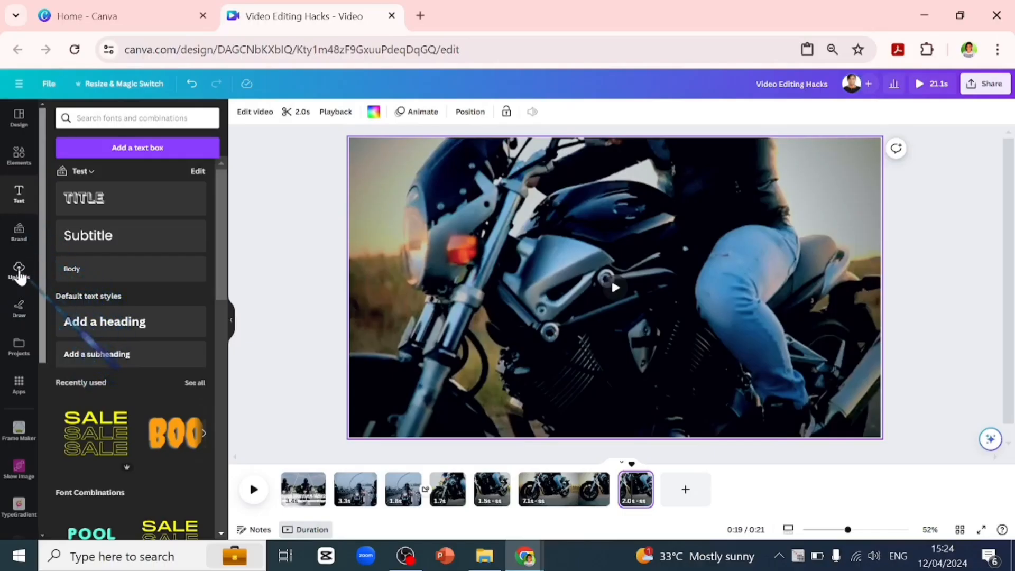
# Step: Append the uploaded talking-head video, split it into jump cuts and crop the middle clip closer
pyautogui.click(19, 269)
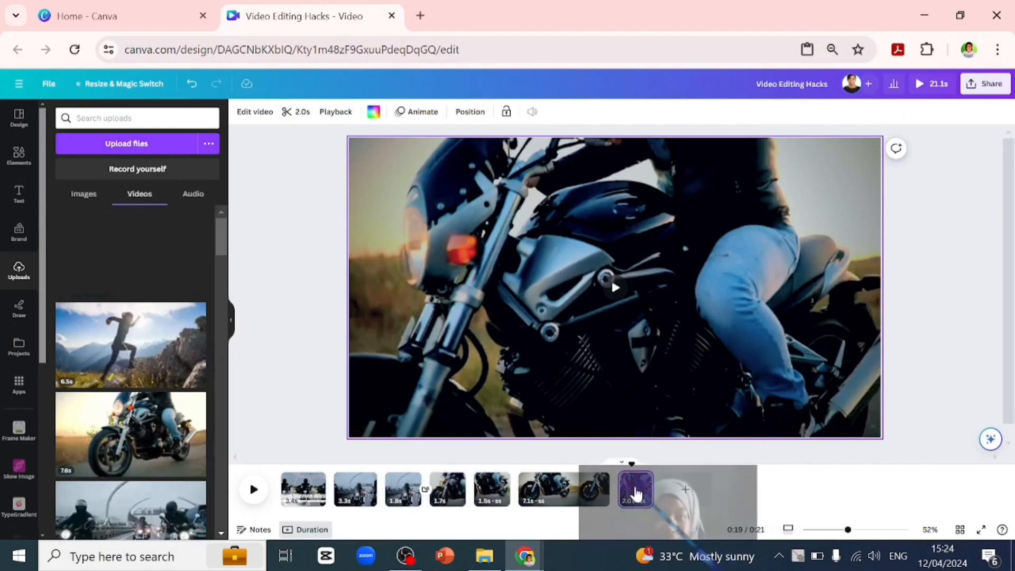
pyautogui.click(636, 489)
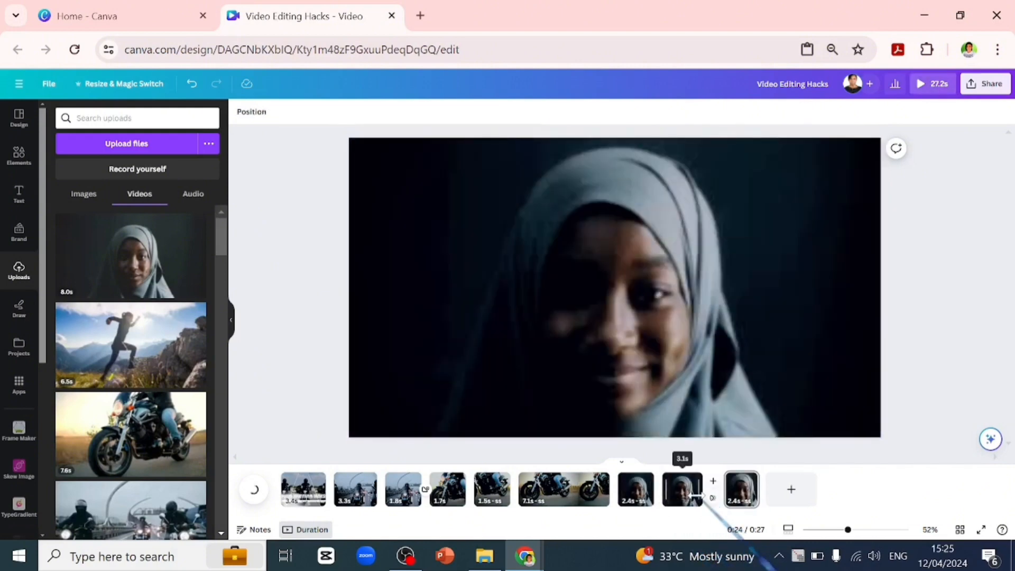
pyautogui.click(682, 489)
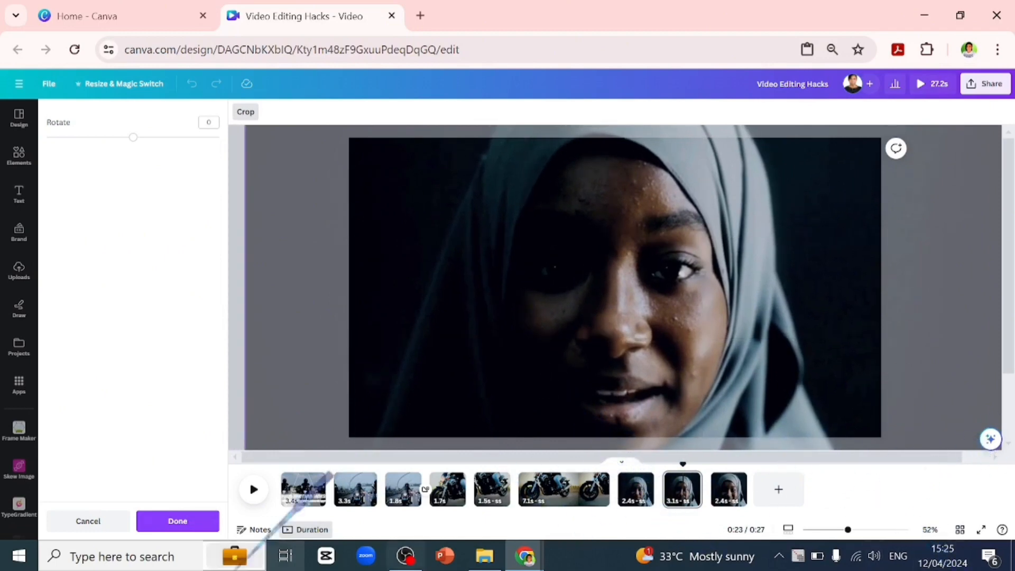
pyautogui.click(176, 521)
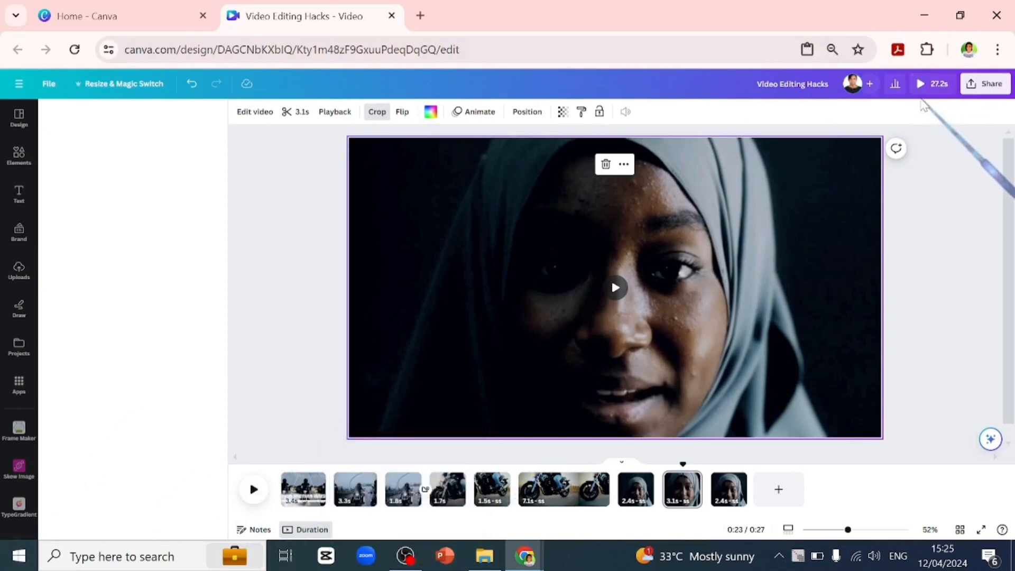
# Step: Preview the whole video and skip ahead to check the jump cuts
pyautogui.click(919, 83)
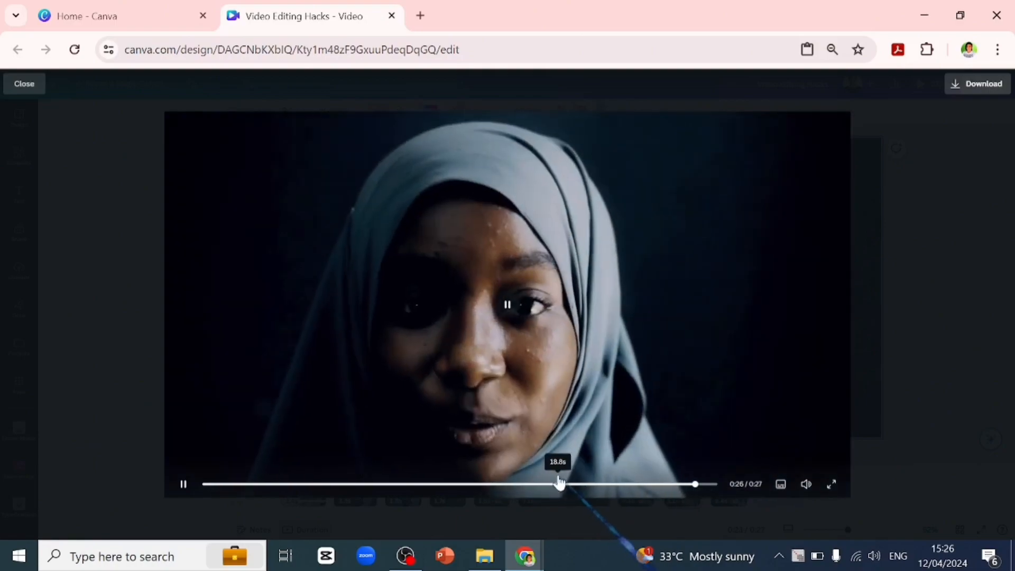
pyautogui.click(24, 83)
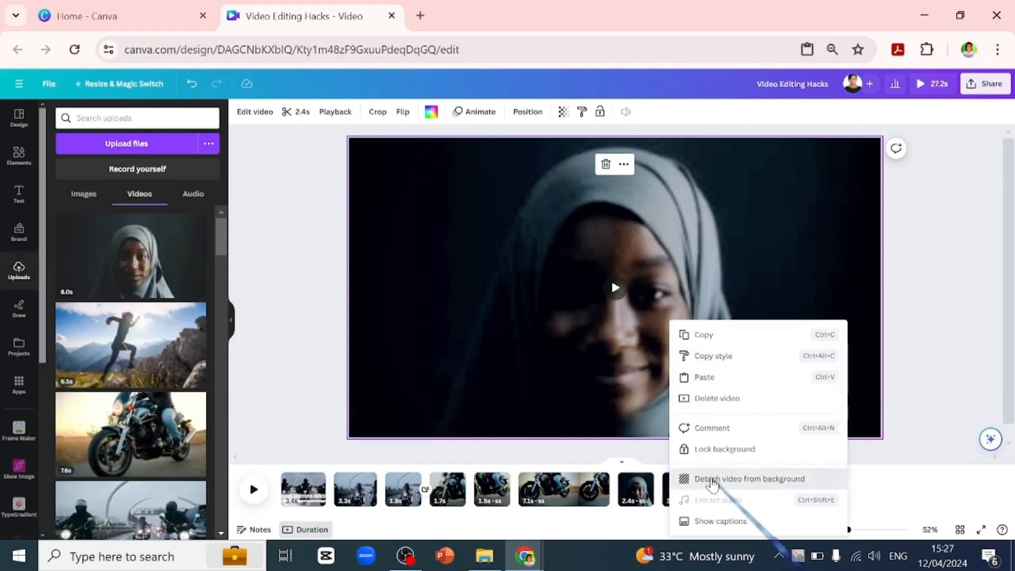
# Step: Detach the last talking-head clip from the background and add a laptop b-roll video from Elements
pyautogui.click(748, 477)
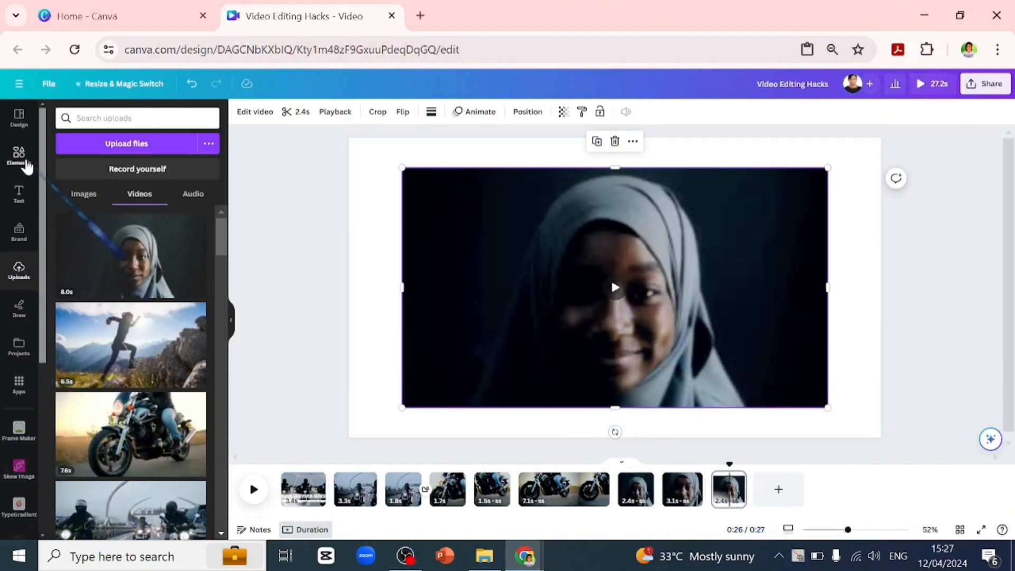
pyautogui.click(19, 155)
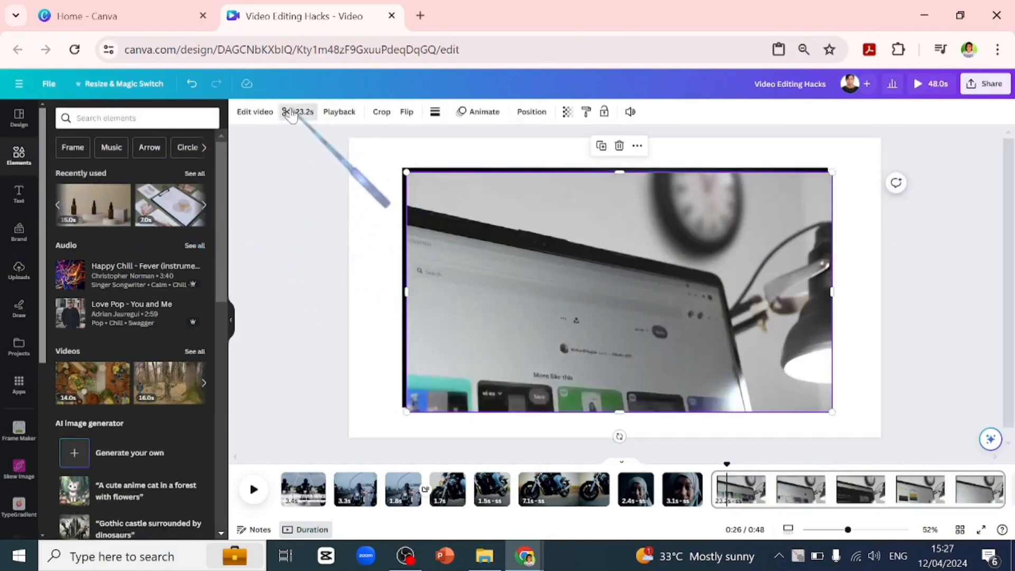
pyautogui.click(297, 111)
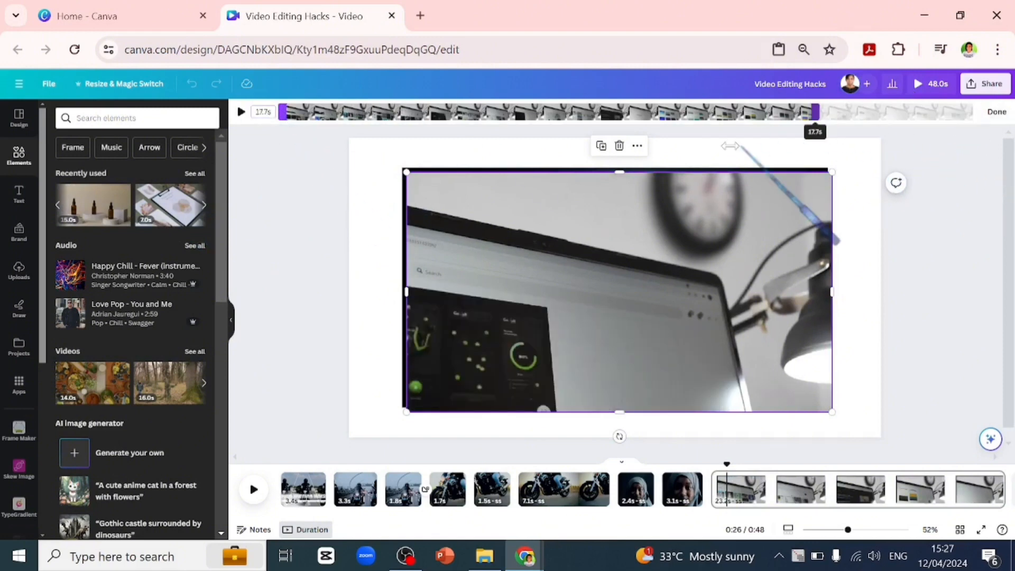